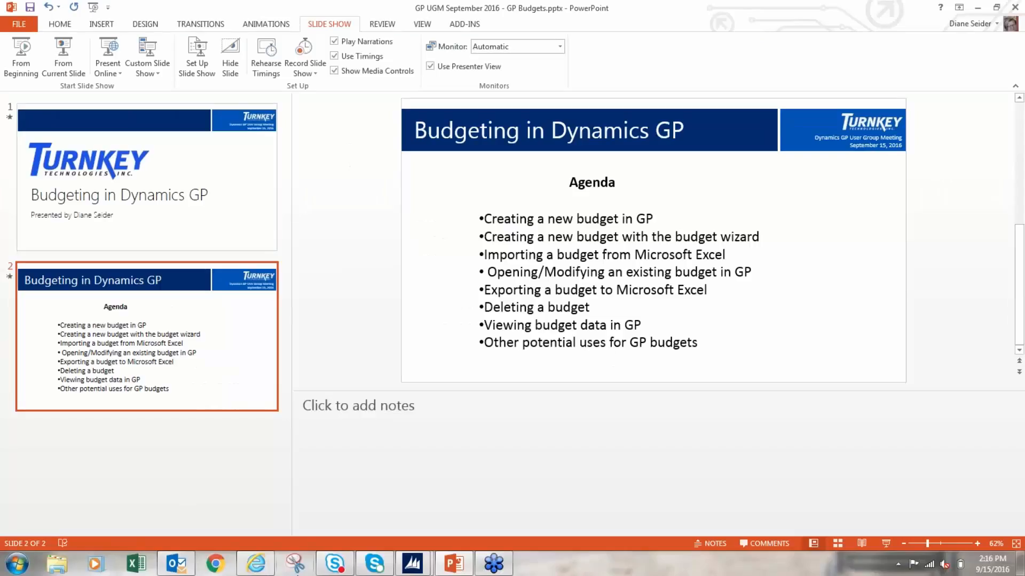
- Close the Budget Selection window and scroll the Financial page's Cards list to Budgets
click(493, 564)
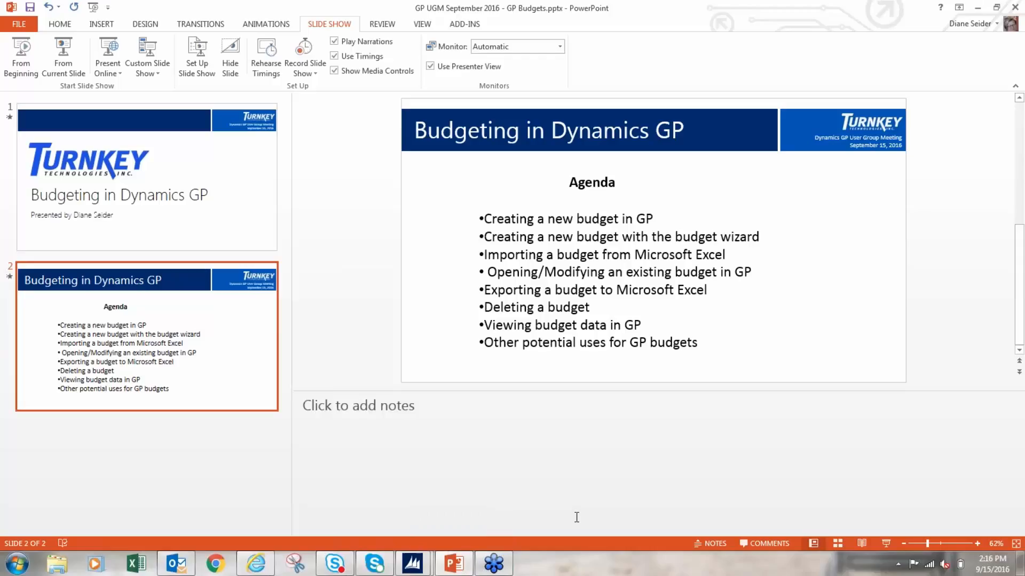
mouse_move(394, 547)
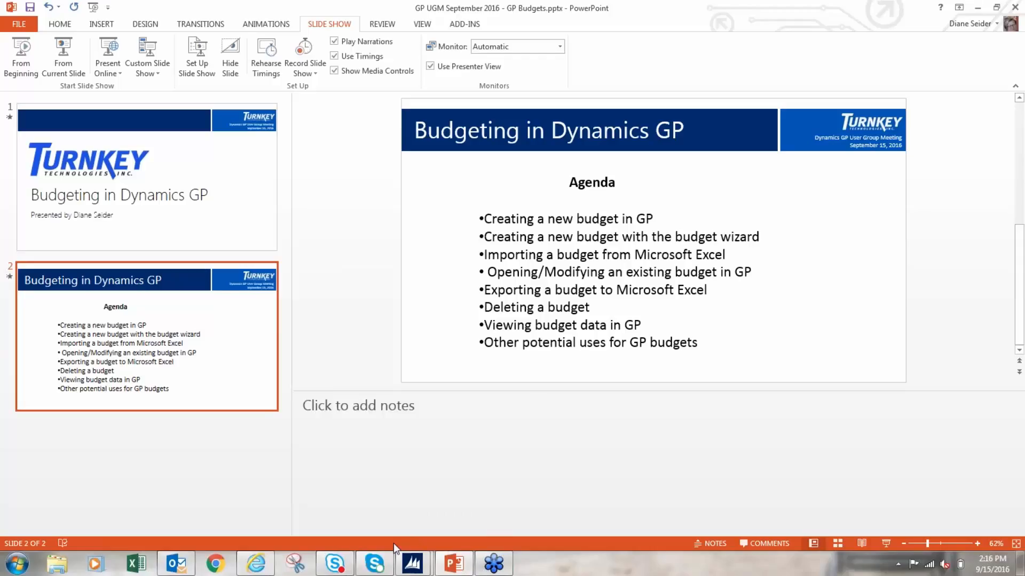
mouse_move(412, 562)
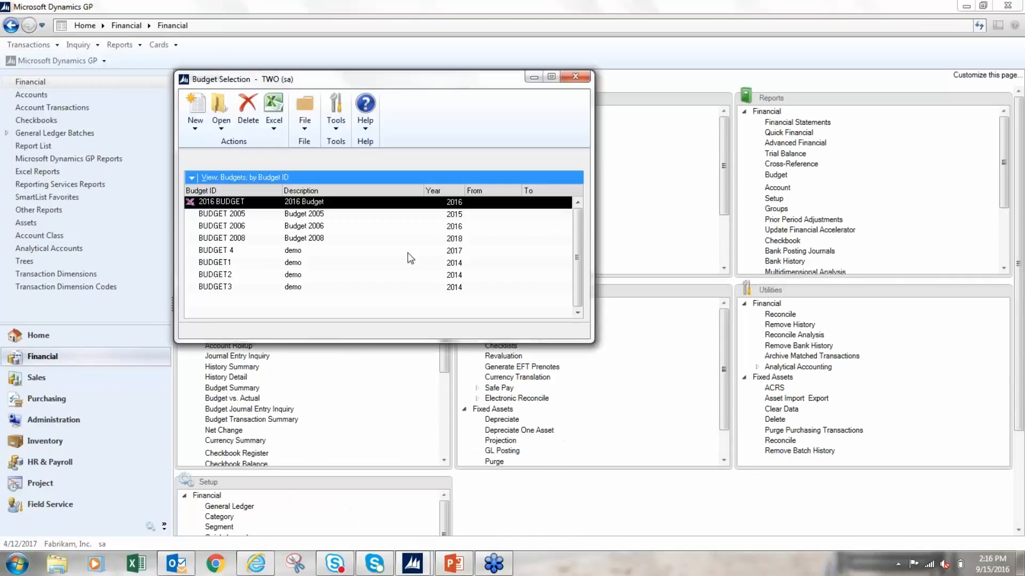
mouse_move(616, 93)
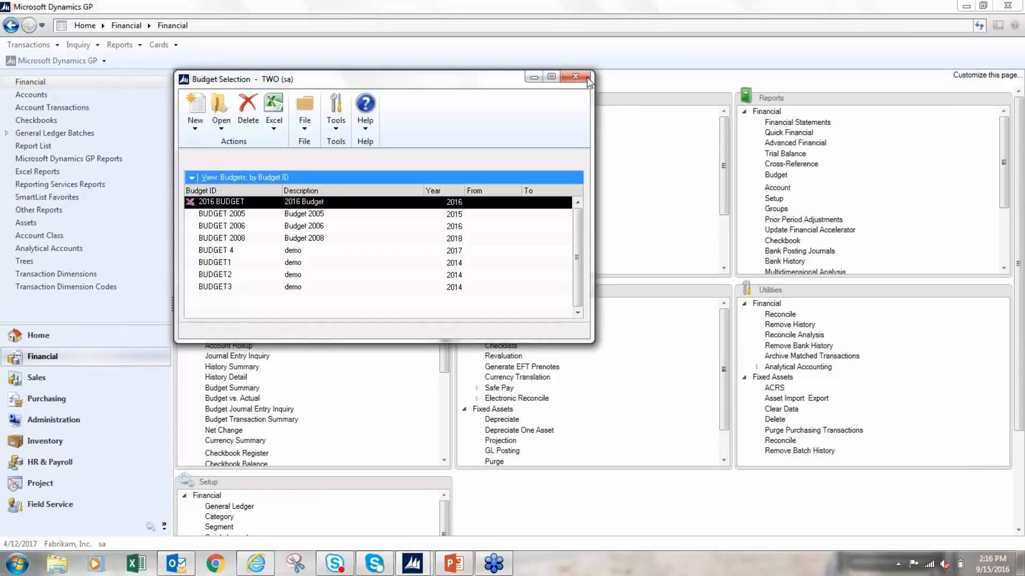
click(574, 77)
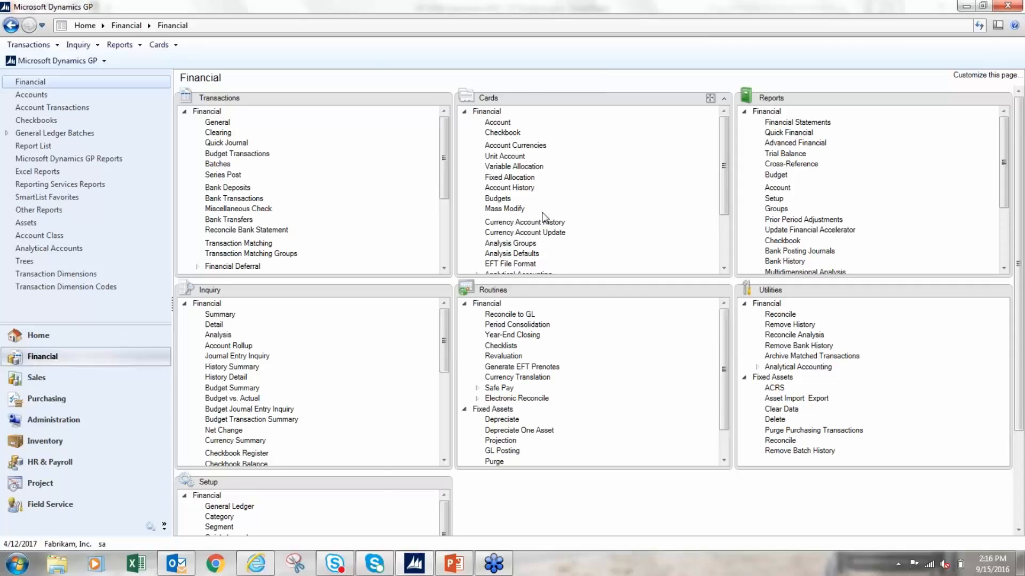
mouse_move(660, 259)
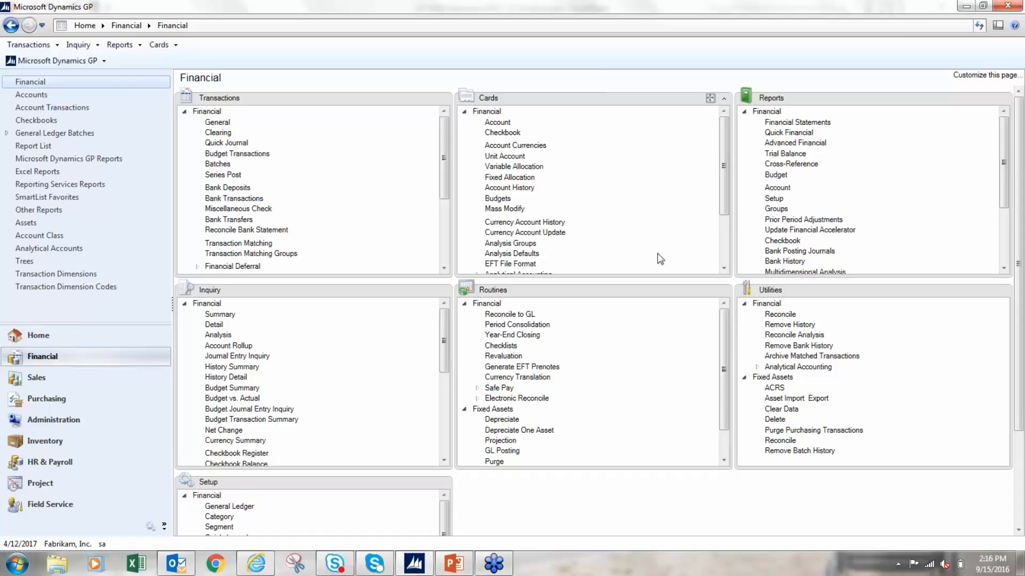
click(723, 268)
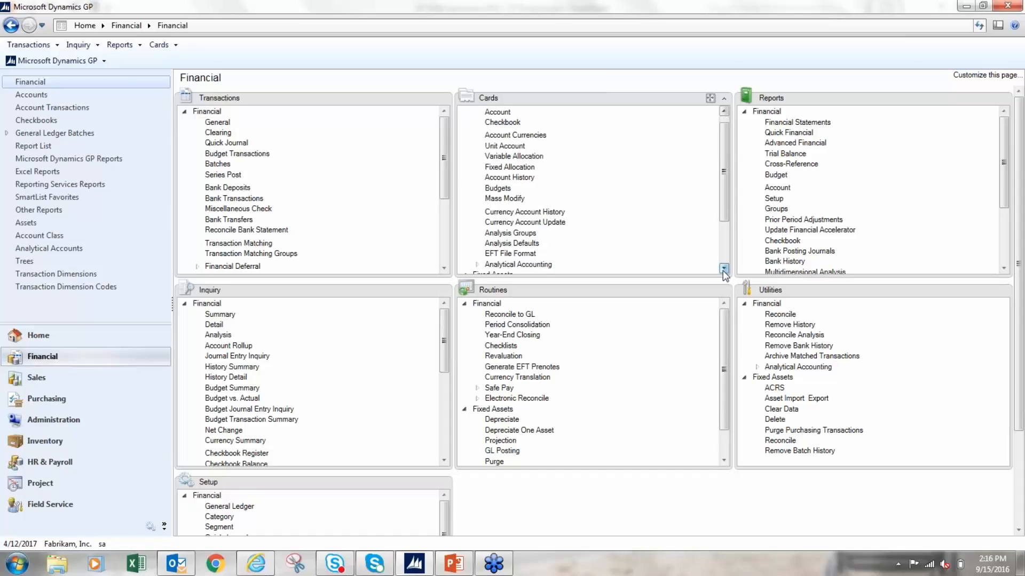
click(724, 268)
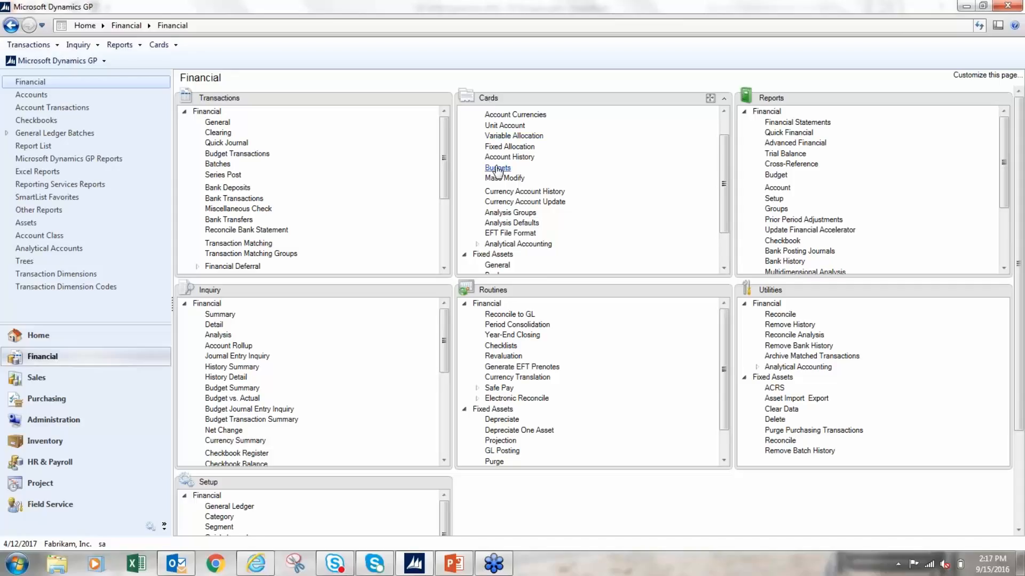
- Reopen Budget Selection from Cards > Budgets and show the New budget options
click(498, 168)
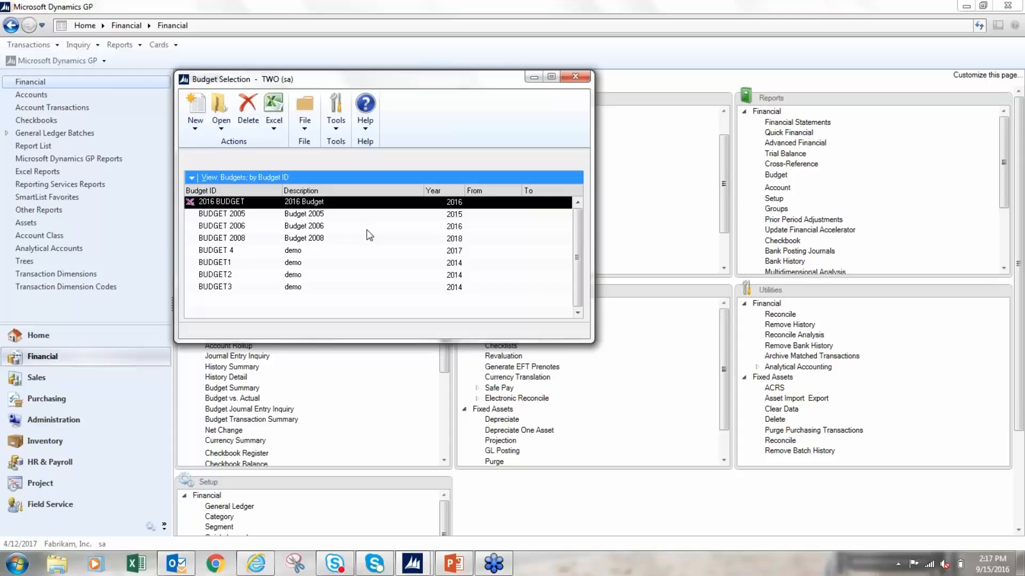
mouse_move(78, 262)
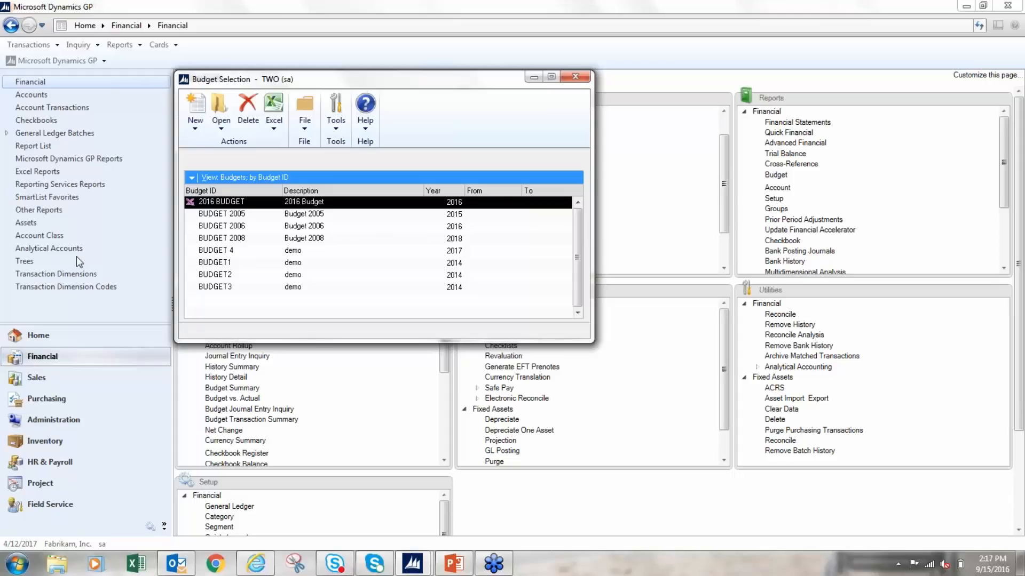
click(194, 108)
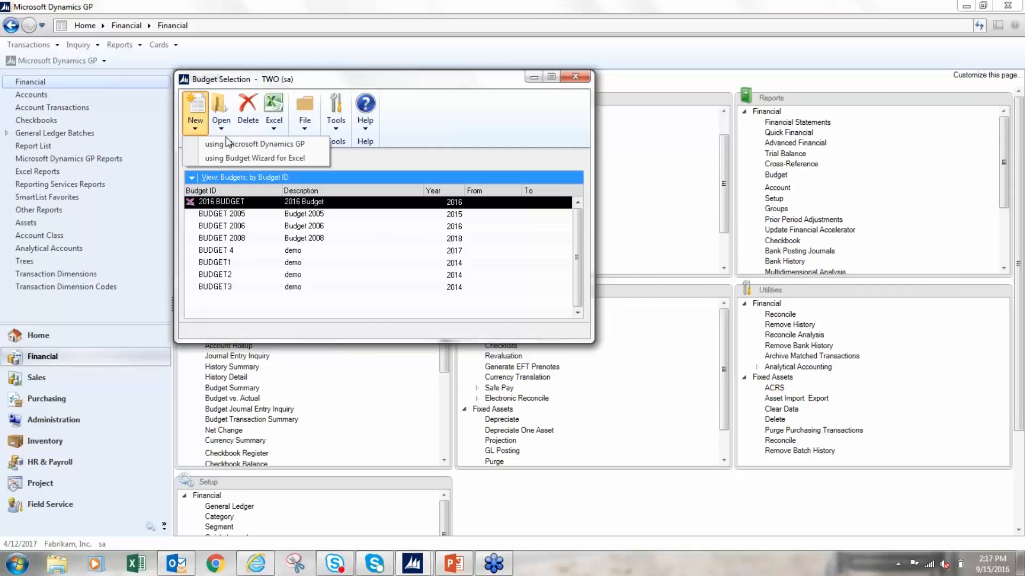
mouse_move(255, 144)
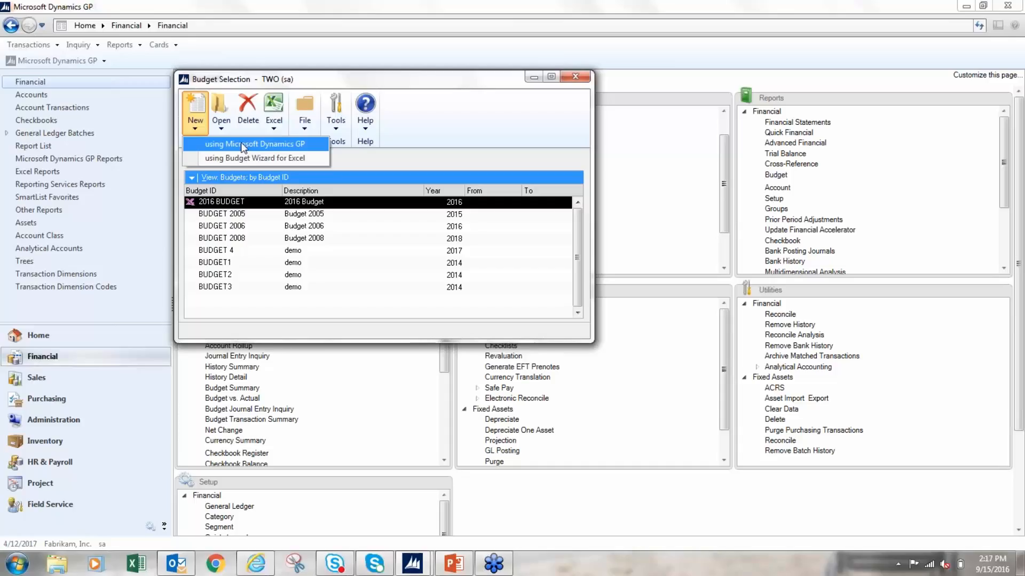
mouse_move(255, 158)
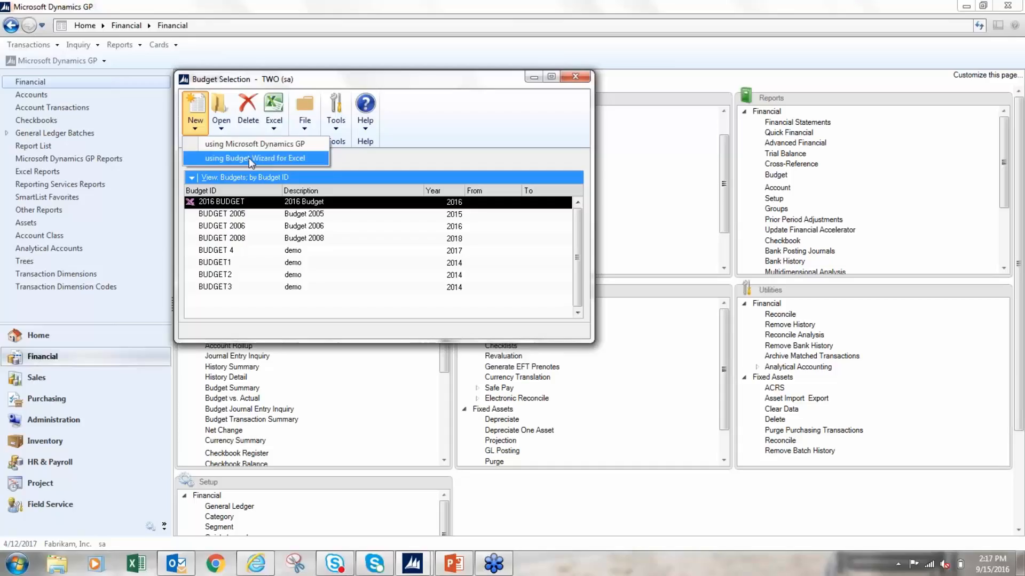
mouse_move(255, 144)
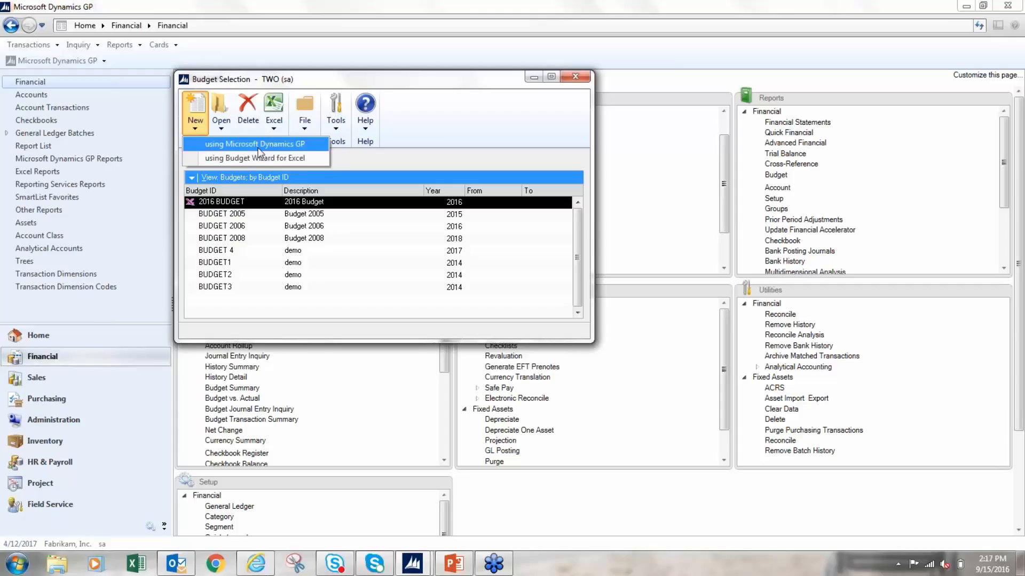
- Create budget 2017 BUDGET in Dynamics GP with description 2017 and save it
click(255, 144)
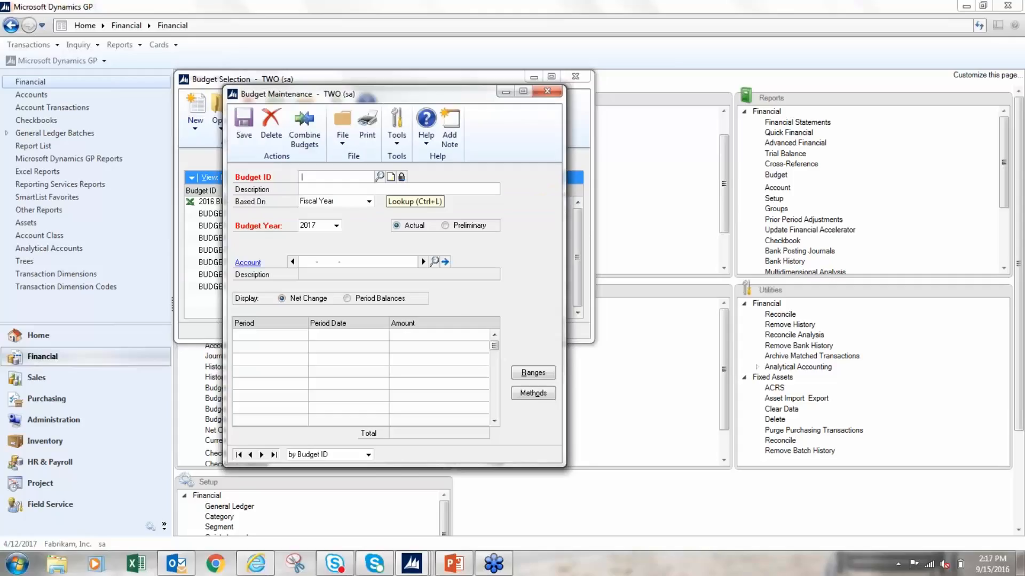
text(2017)
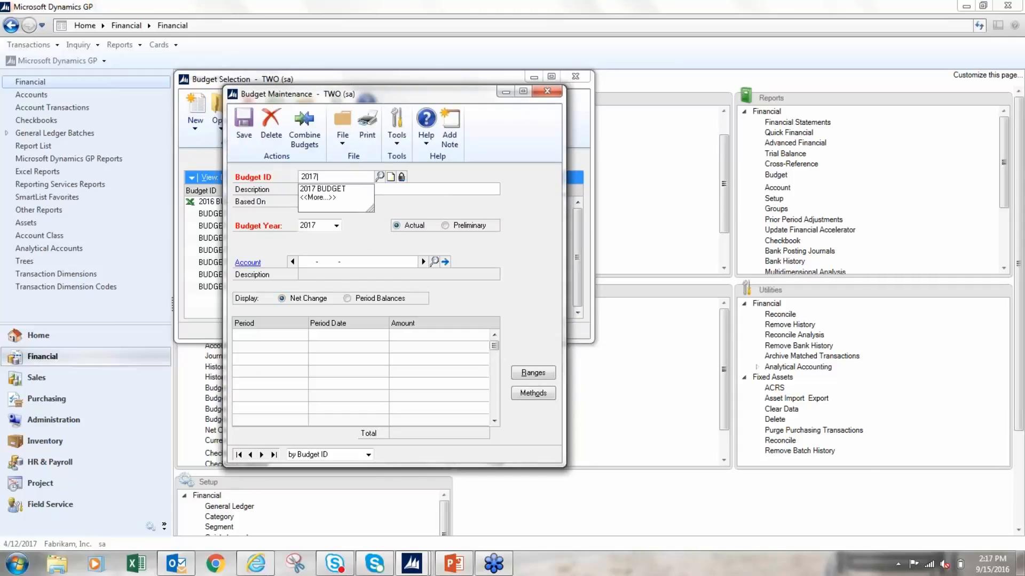
click(323, 189)
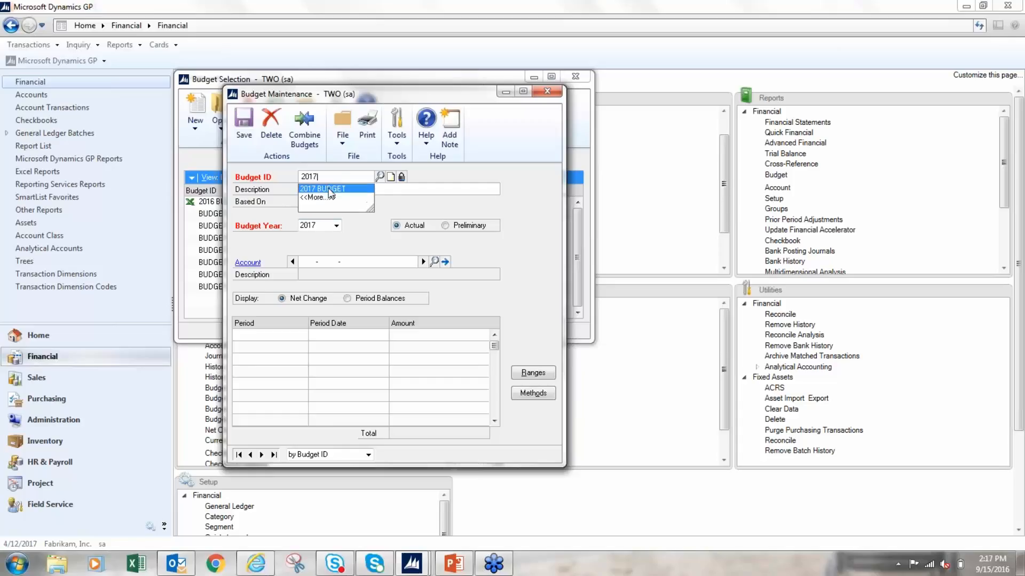
click(320, 188)
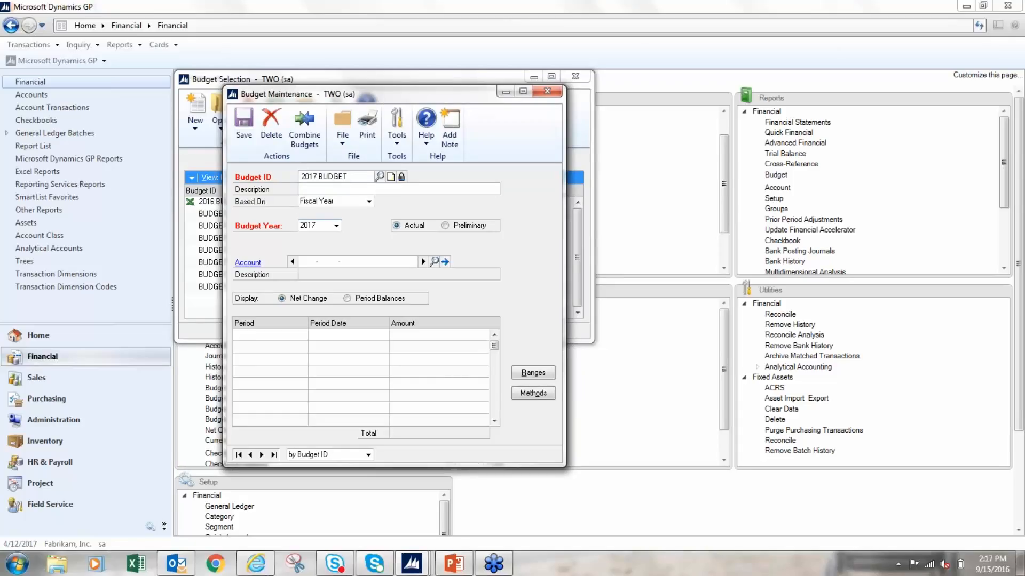
text(2)
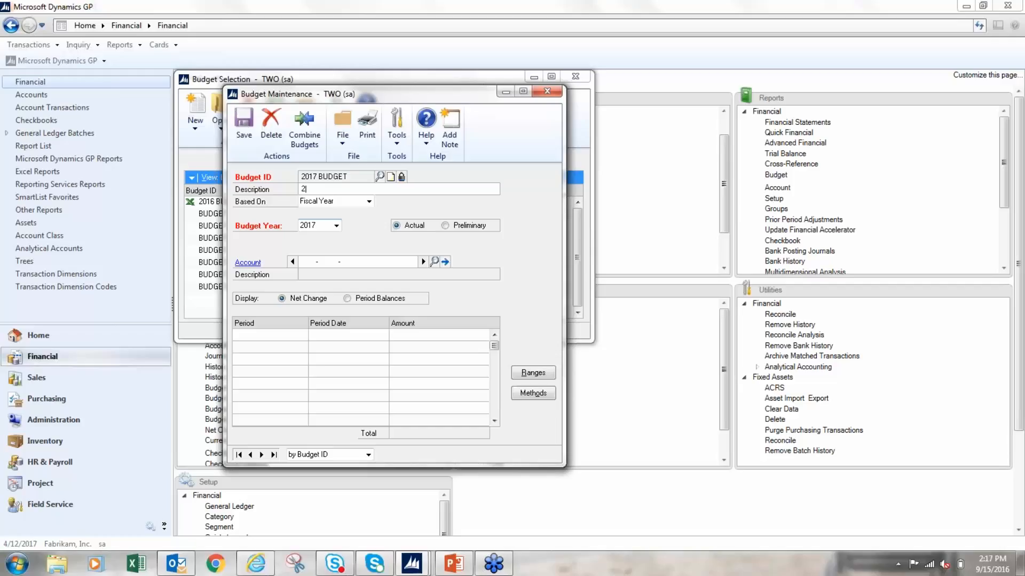
text(017)
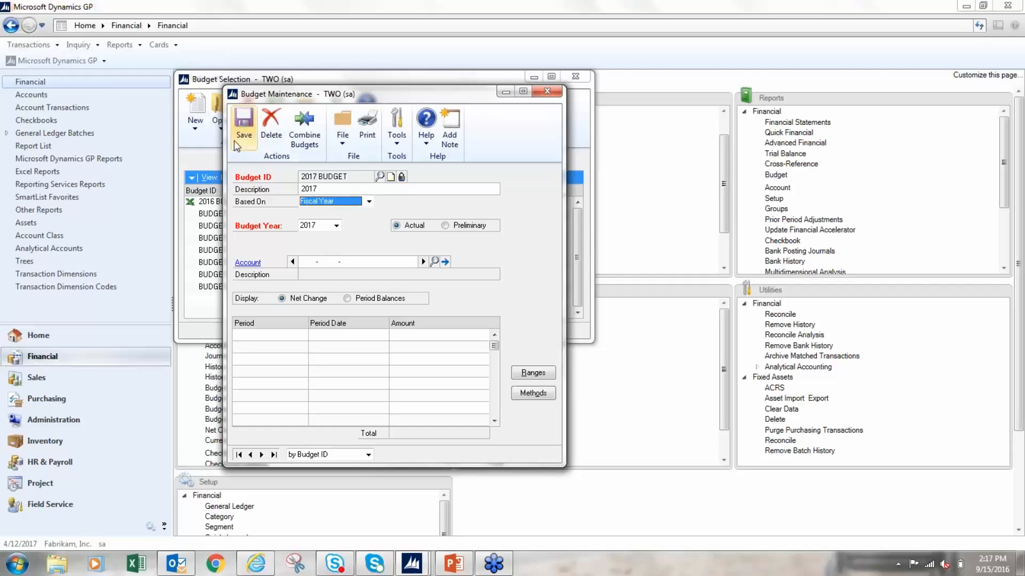
click(244, 124)
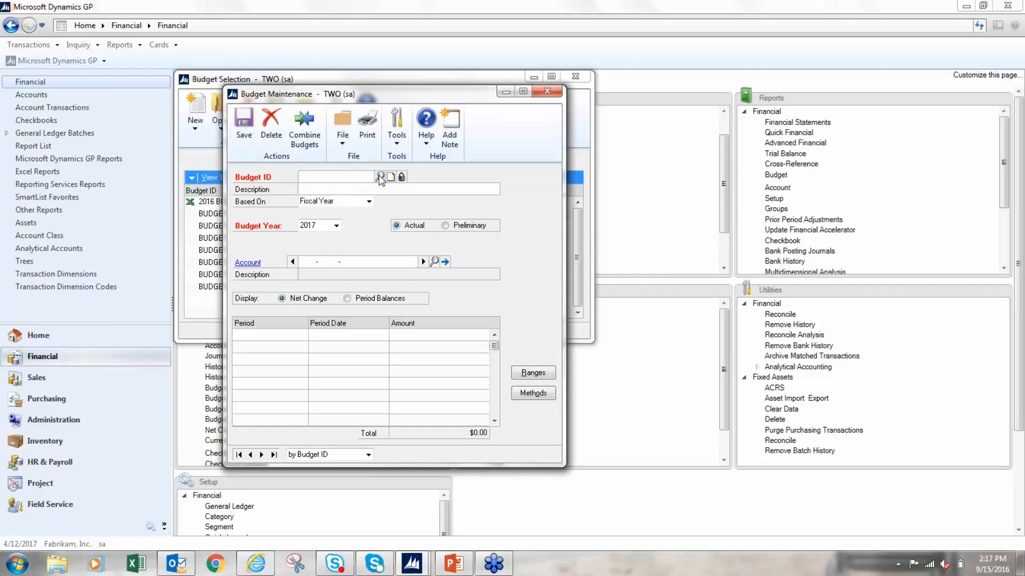
- Confirm 2017 BUDGET exists through the lookup, then close Budget Maintenance
click(381, 177)
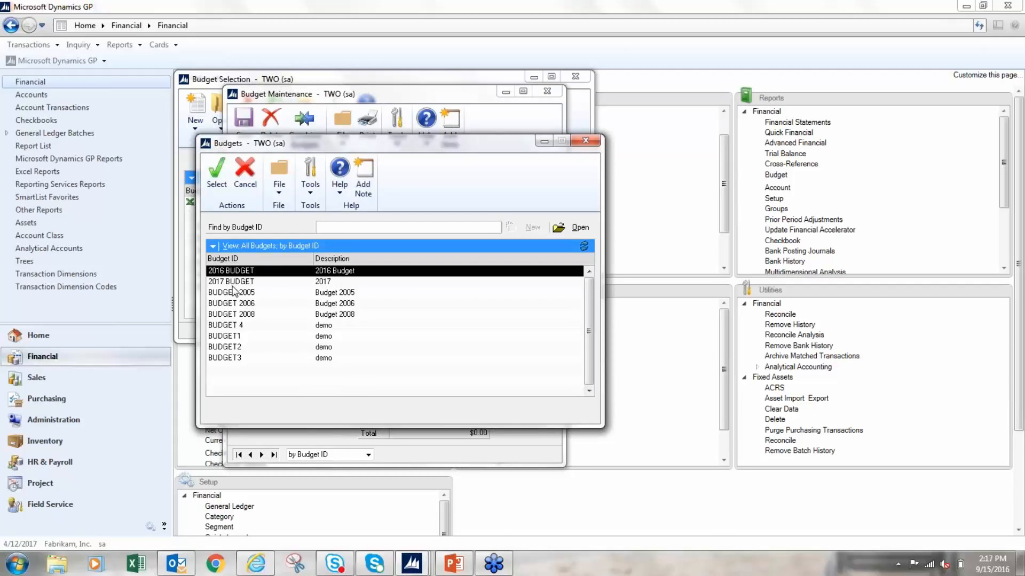
double_click(231, 282)
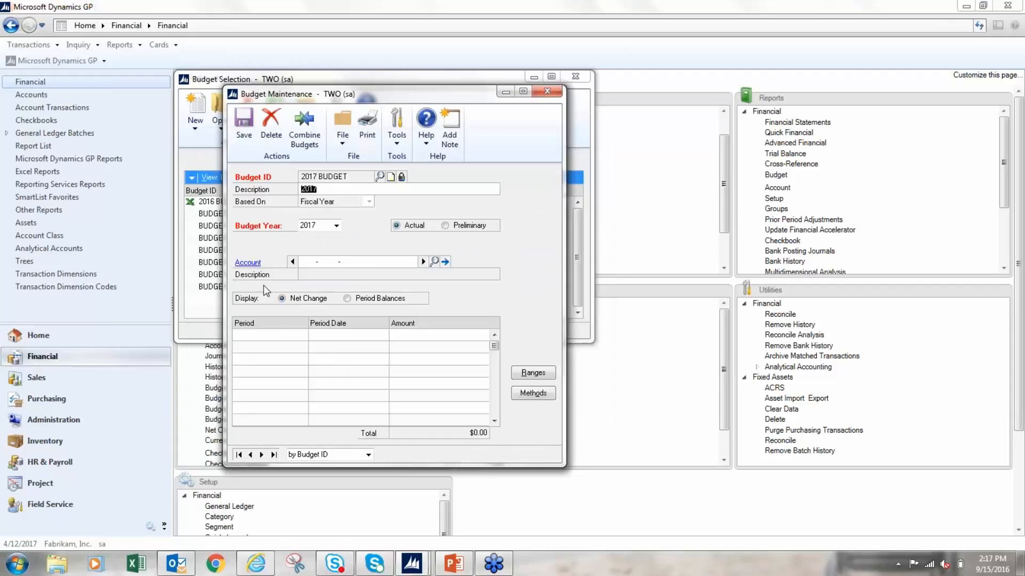
mouse_move(434, 262)
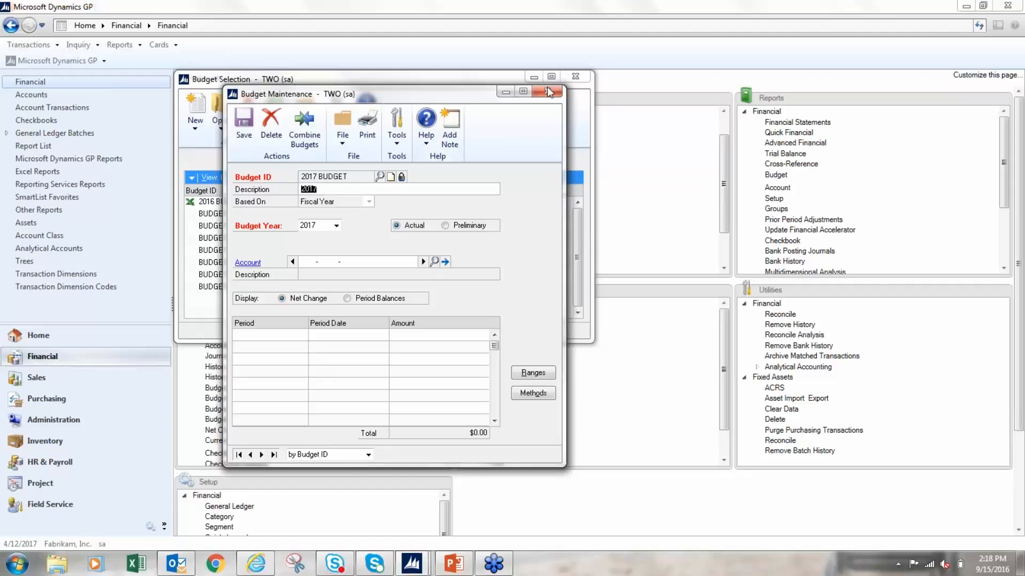
click(547, 91)
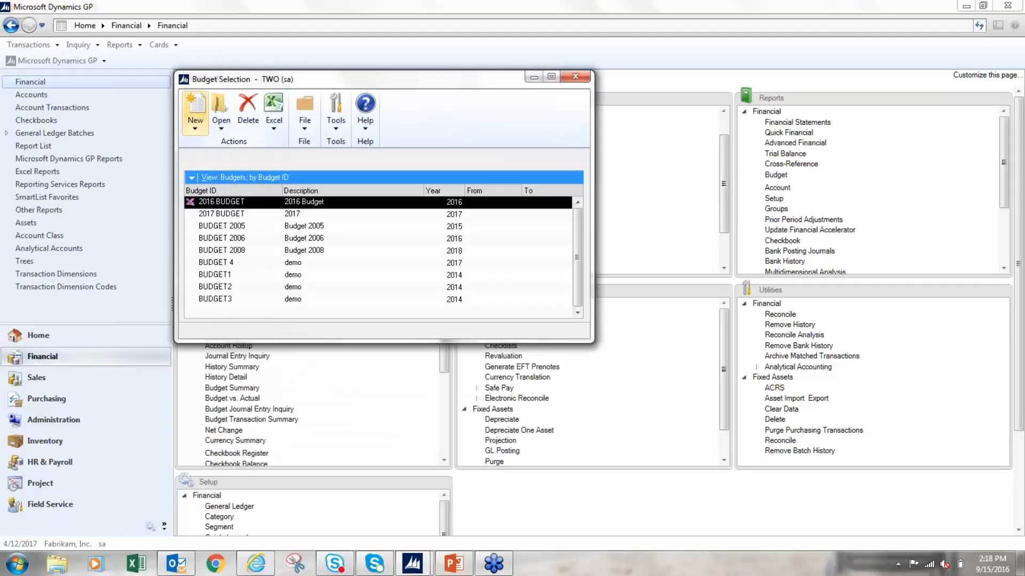
- Launch the Budget Wizard for Excel from the New budget options
click(195, 108)
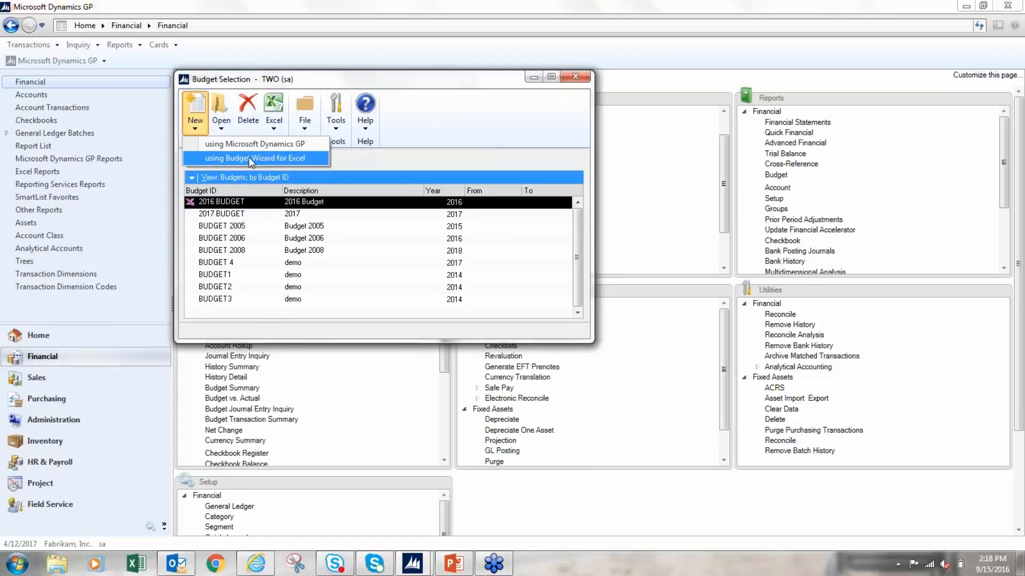
click(255, 158)
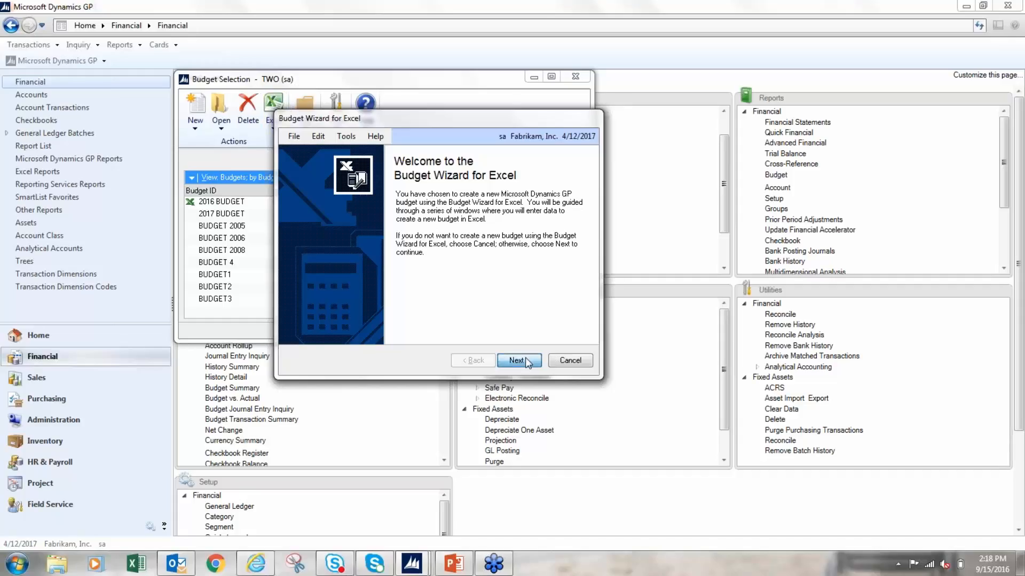
- Enter 2018 BUDGET as the budget ID and description
click(518, 360)
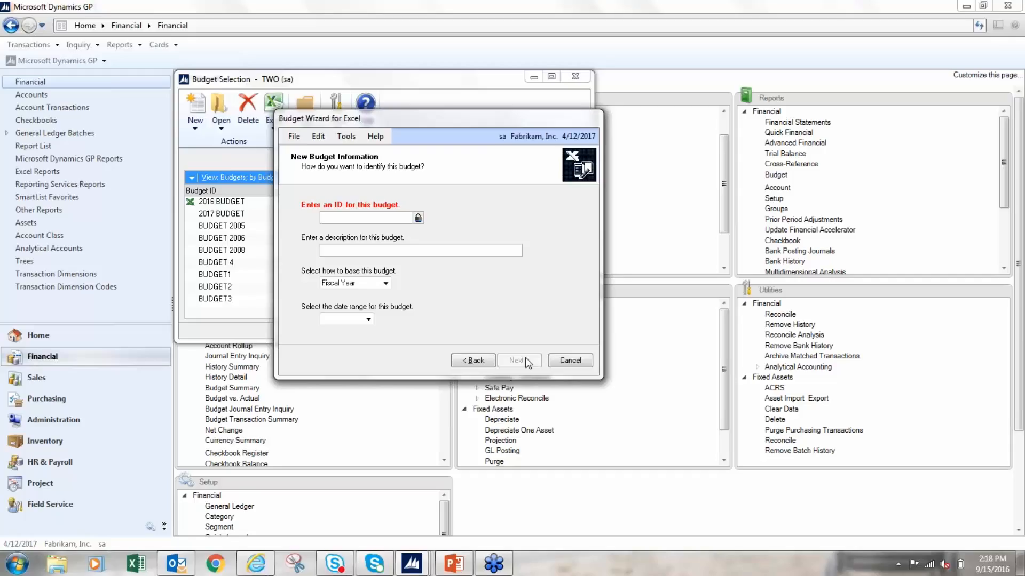
text(2018)
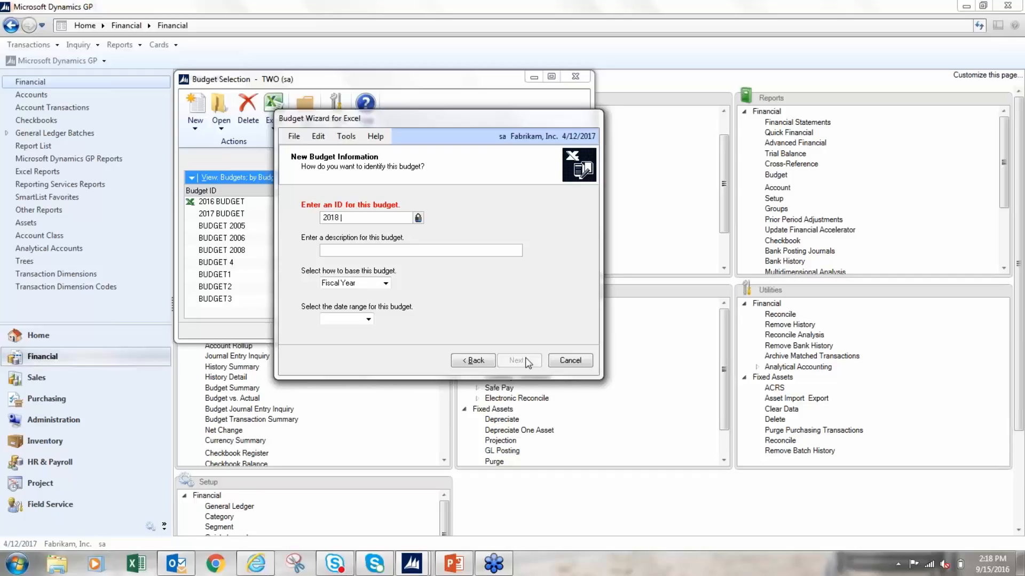
text(BUDGET)
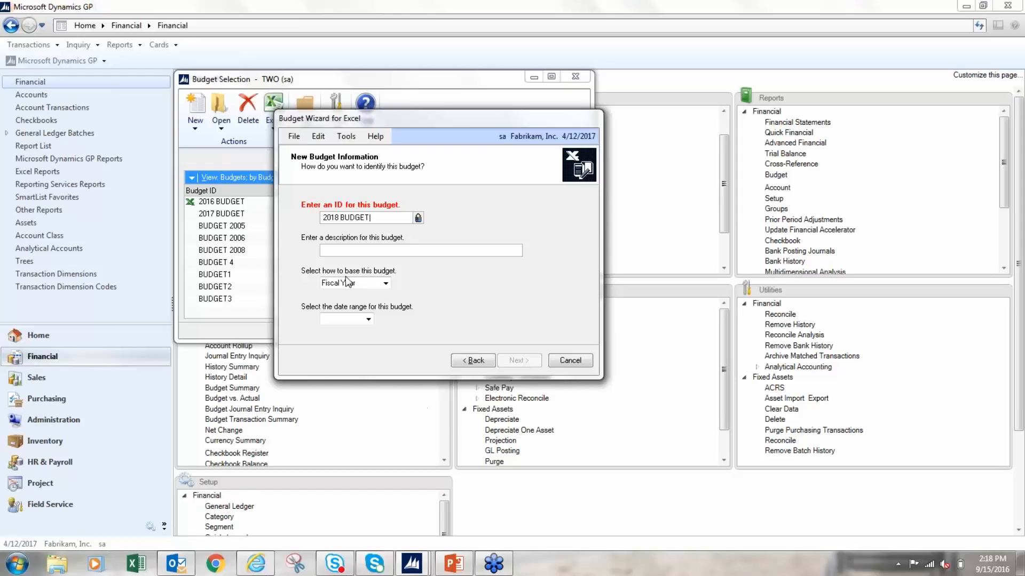
text(2)
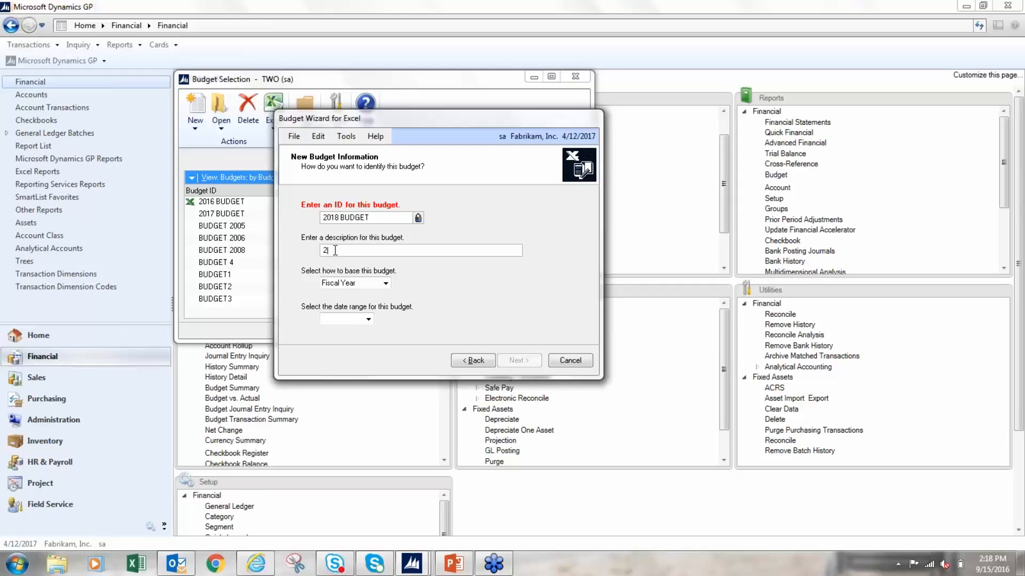
text(018 BUDGET)
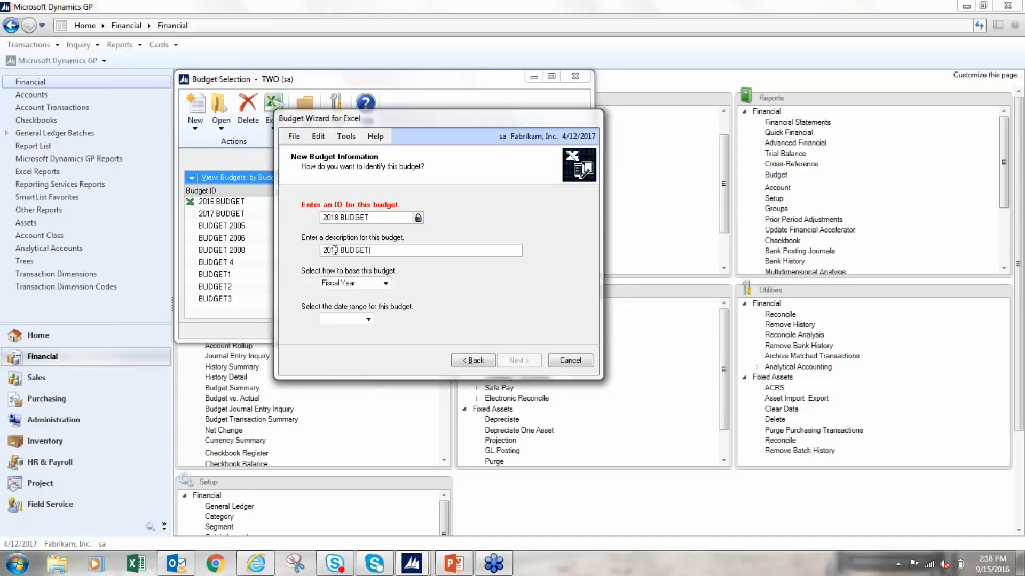
text(2018 BUDGET)
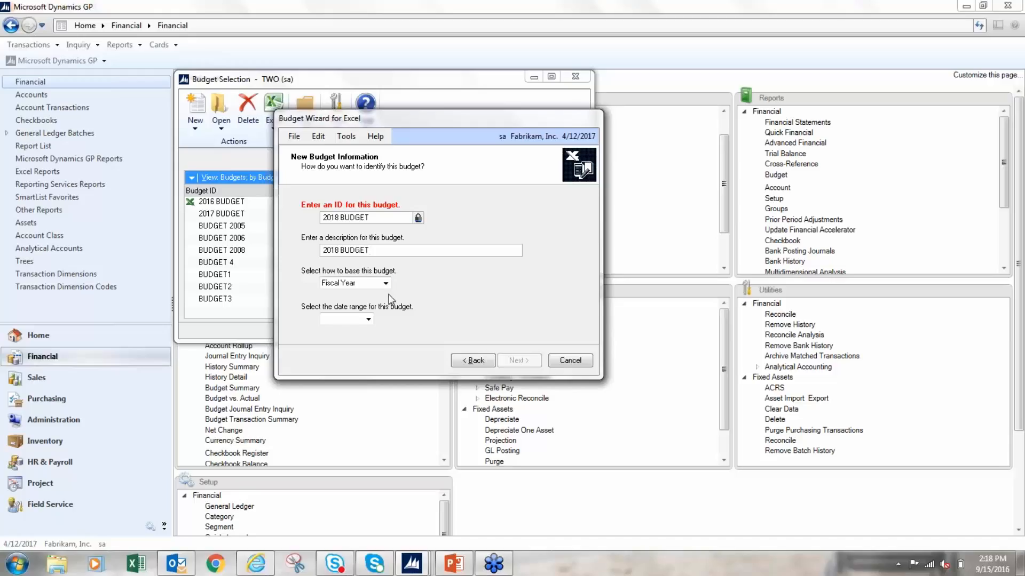
- Base the budget on the fiscal year, with 2018 as the date range
click(384, 283)
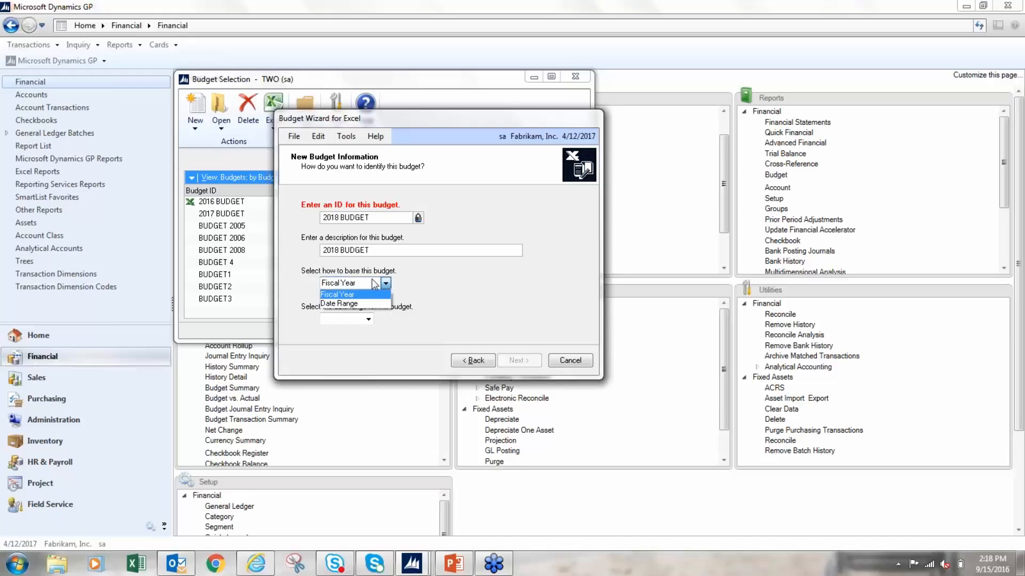
click(338, 294)
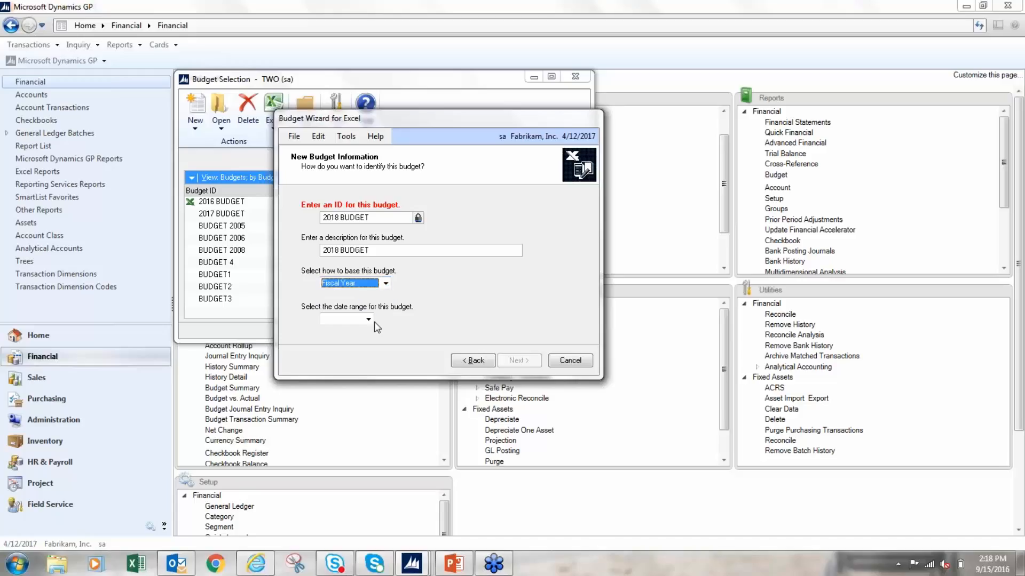
click(367, 319)
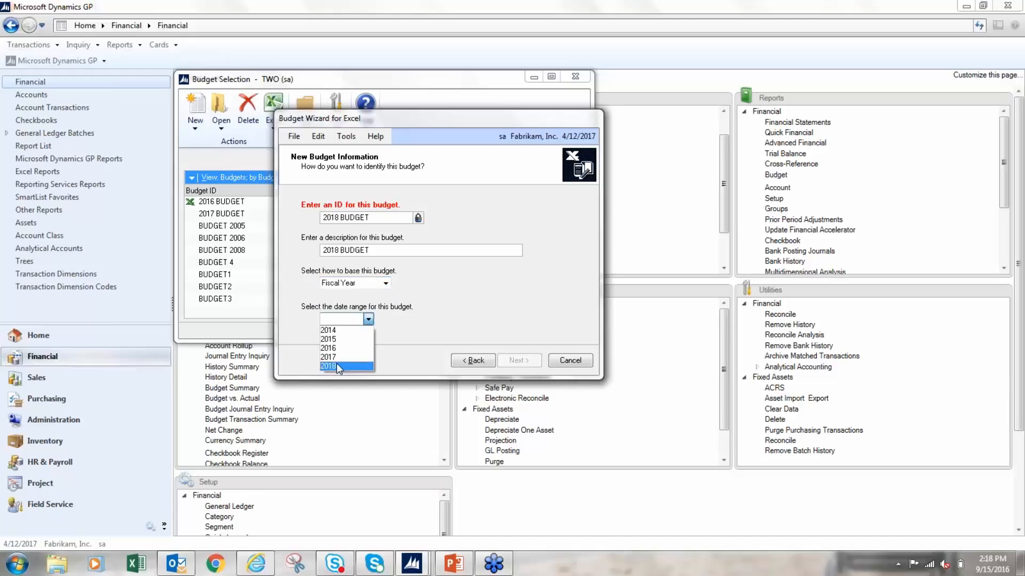
click(327, 366)
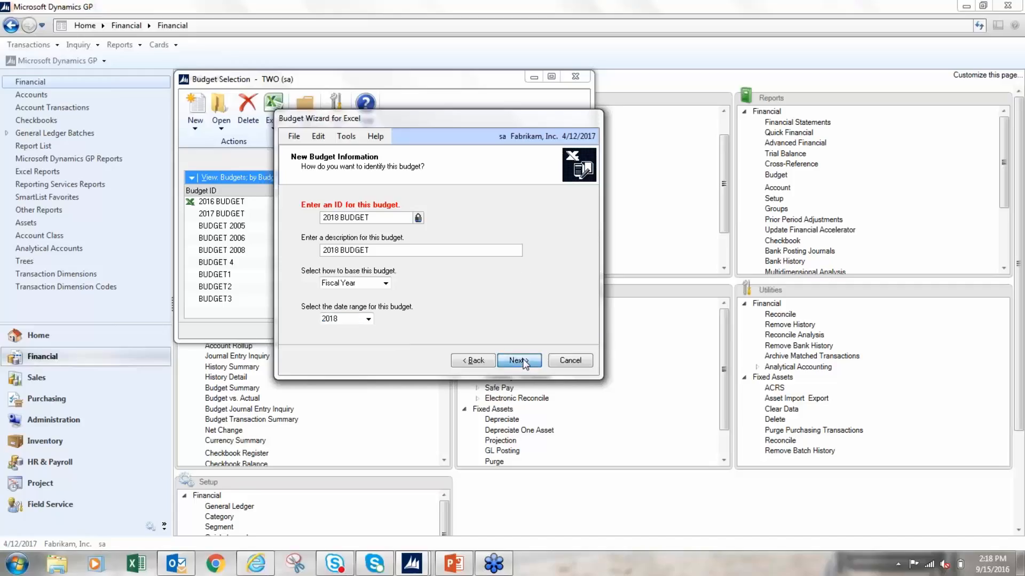
- Choose a blank budget calculation and include 2017 actual amounts
click(519, 360)
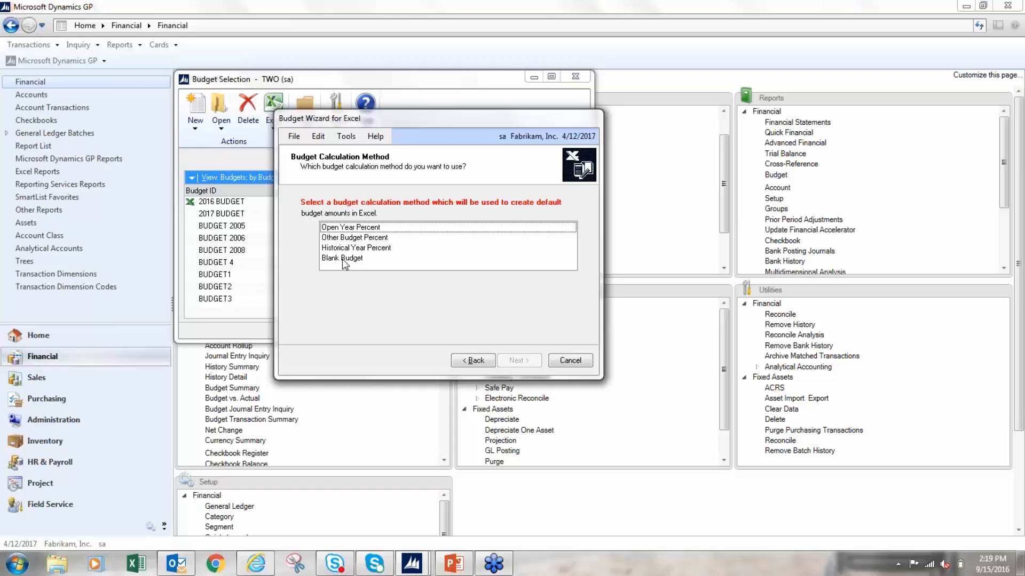
mouse_move(350, 253)
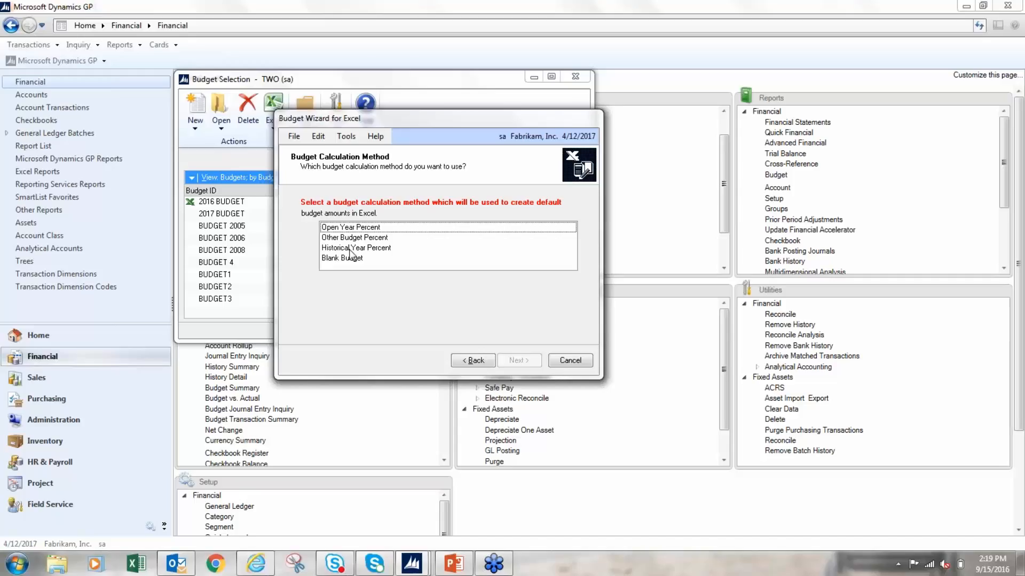
mouse_move(352, 255)
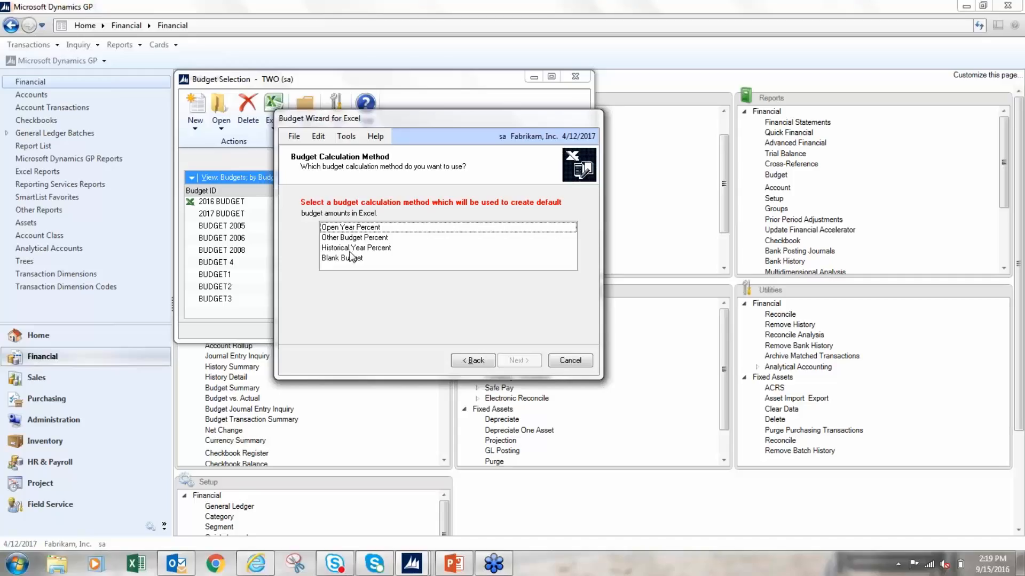
click(341, 257)
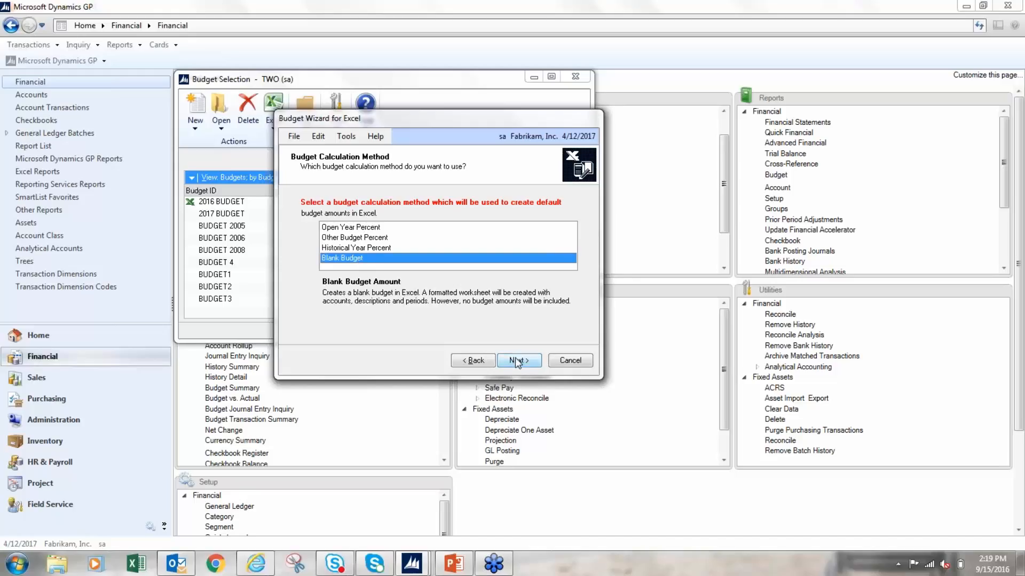
click(518, 360)
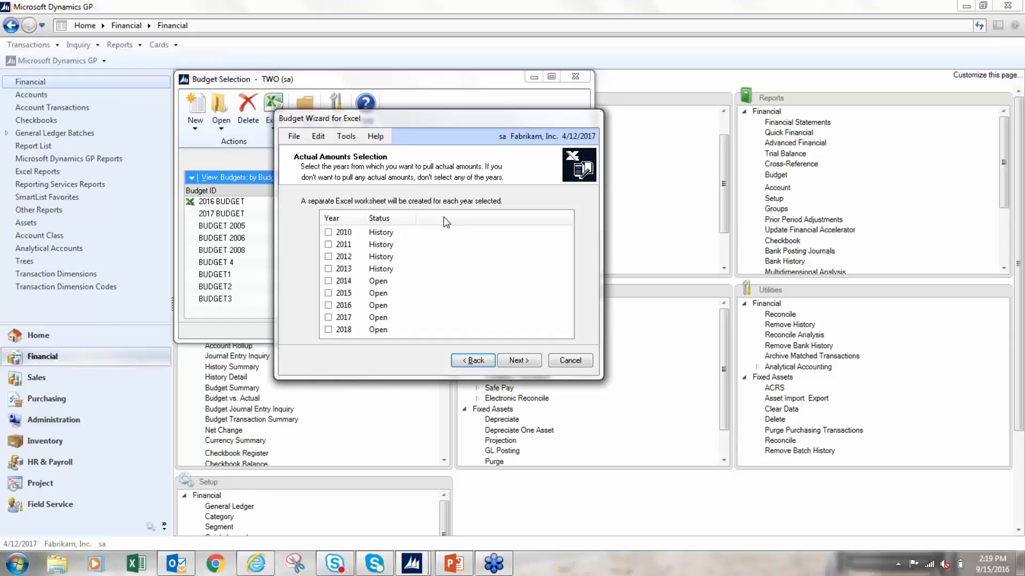
mouse_move(385, 237)
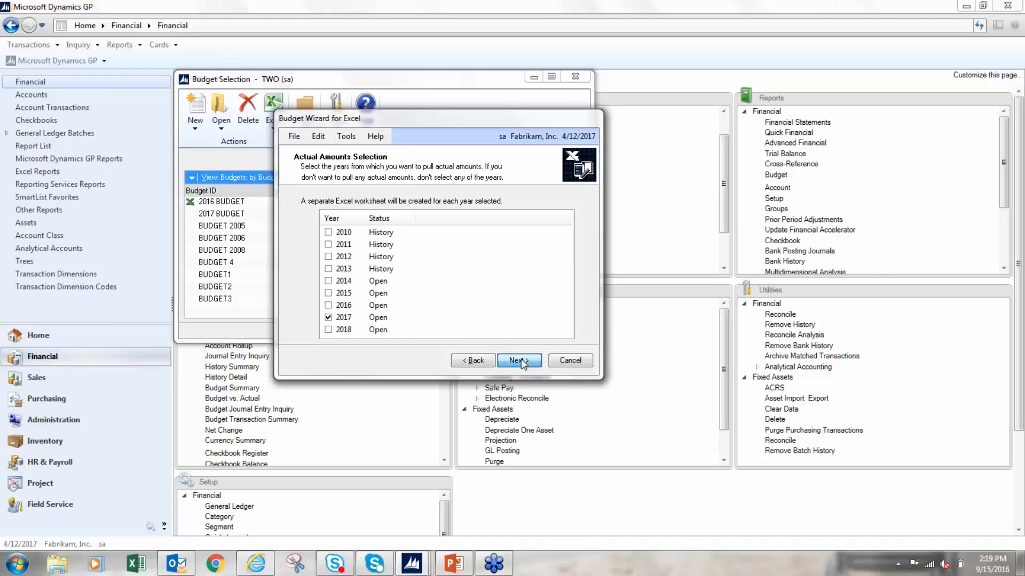
click(518, 360)
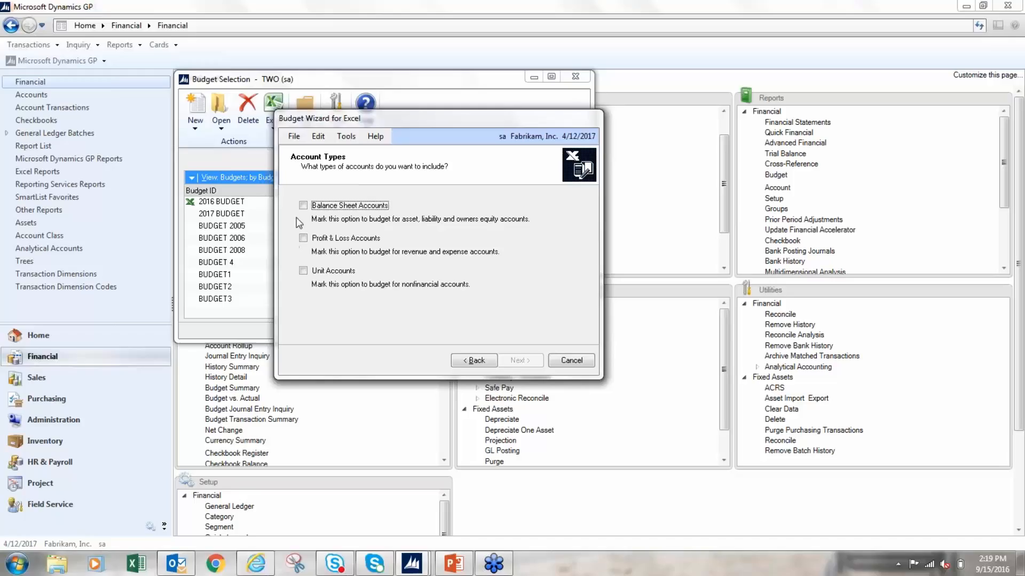
mouse_move(306, 288)
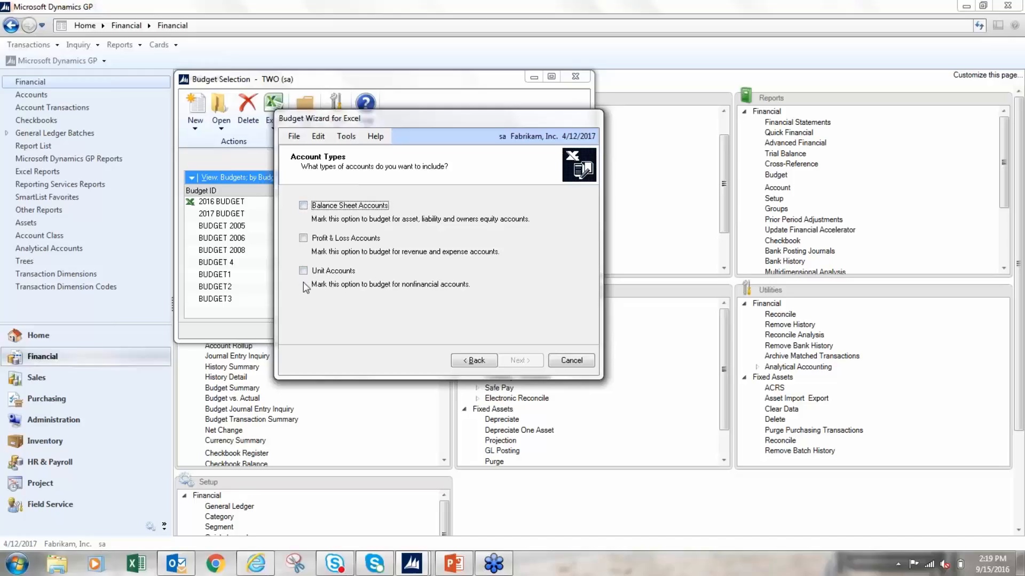
- Include all Profit & Loss accounts, after adding and removing a Division 100 range
click(302, 238)
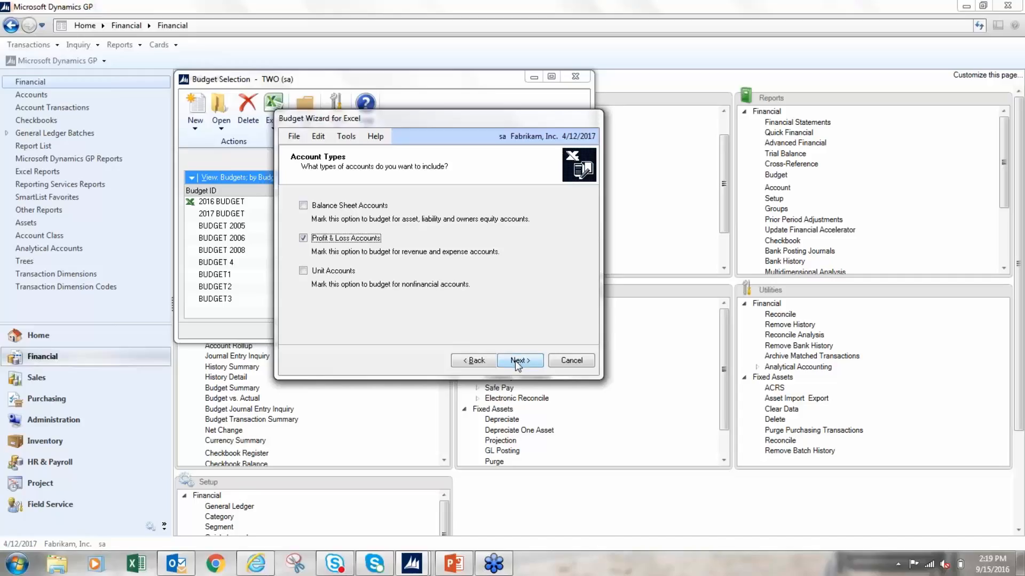
click(518, 360)
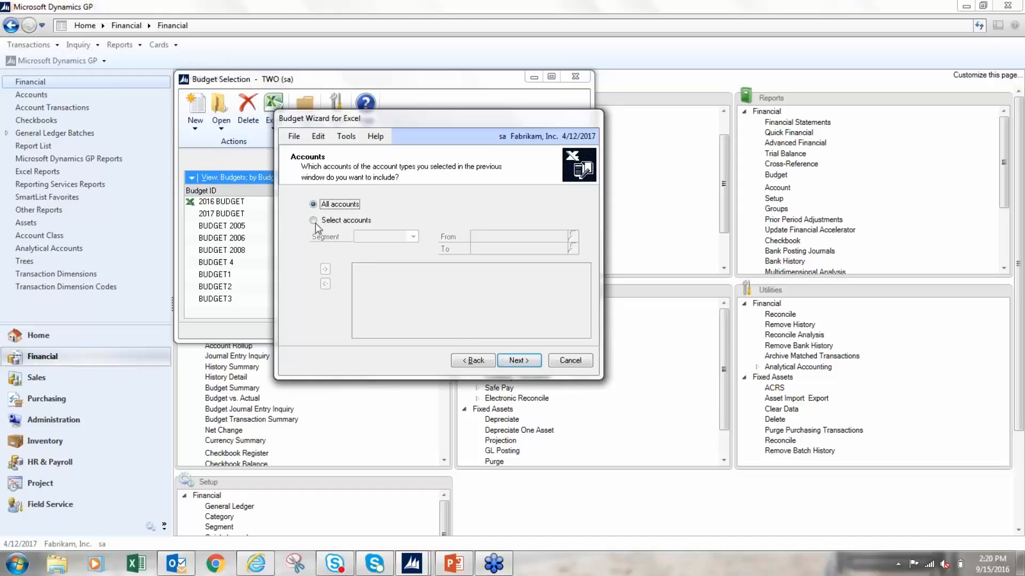
click(313, 221)
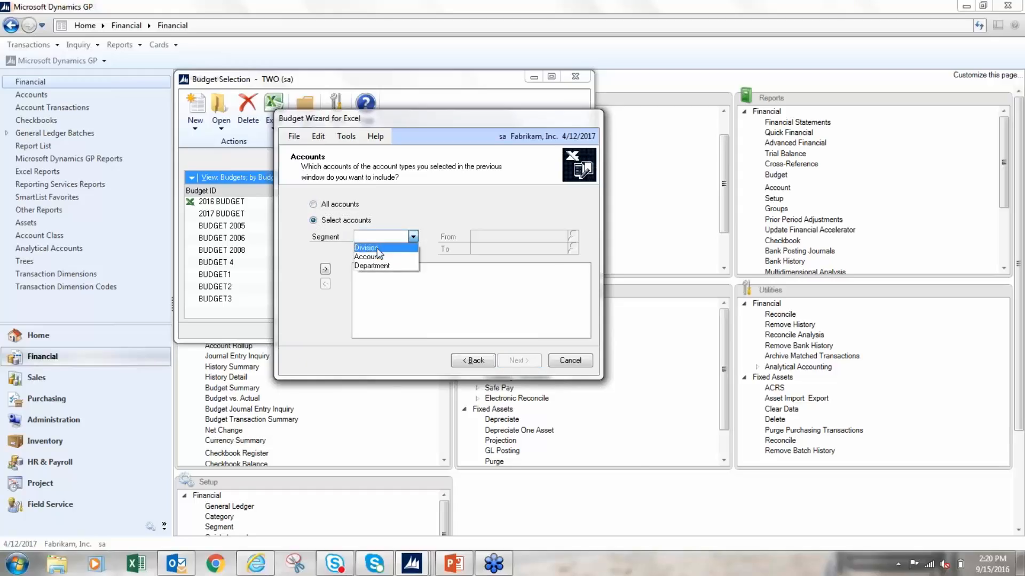
click(364, 247)
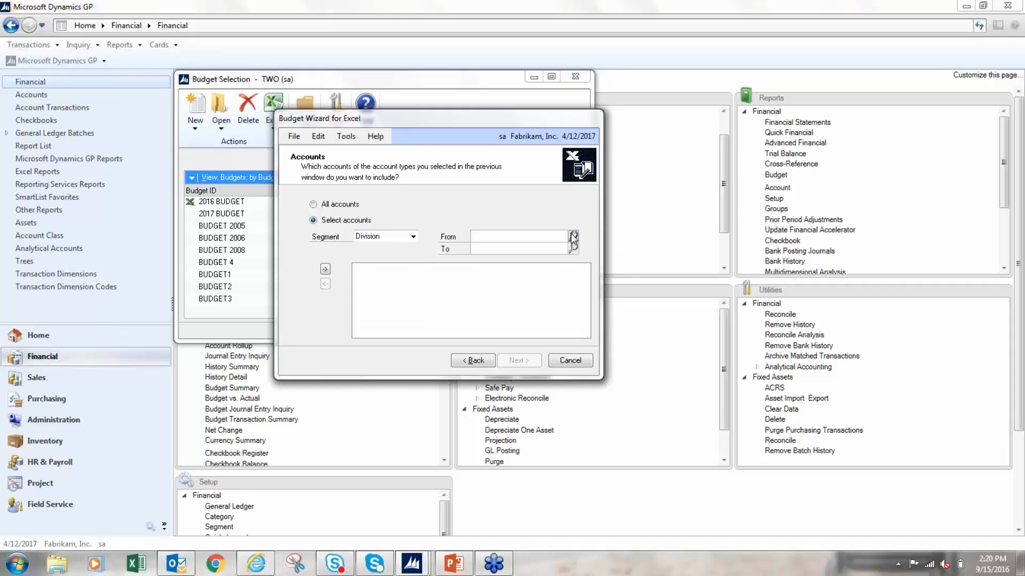
text(100)
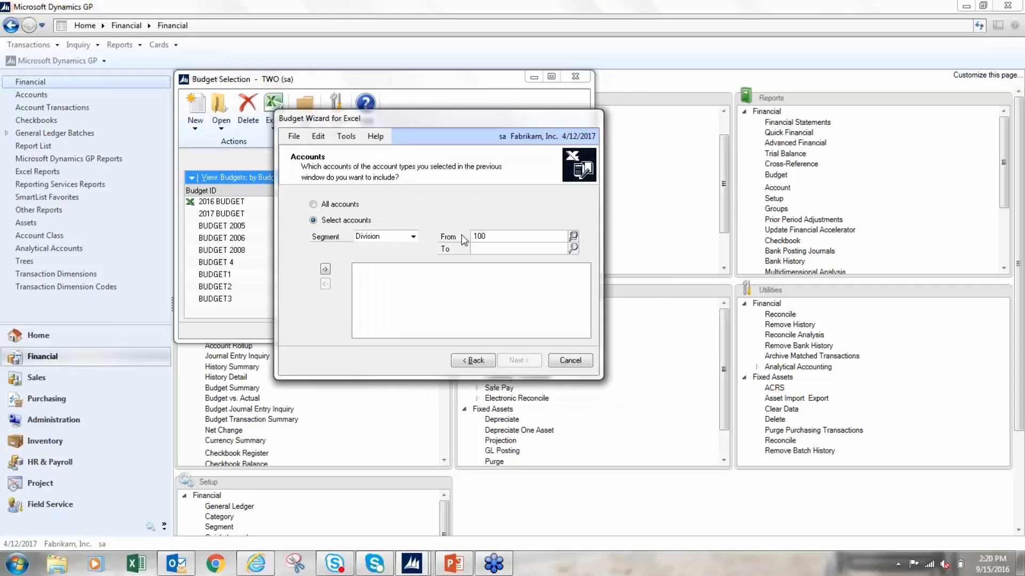
click(573, 237)
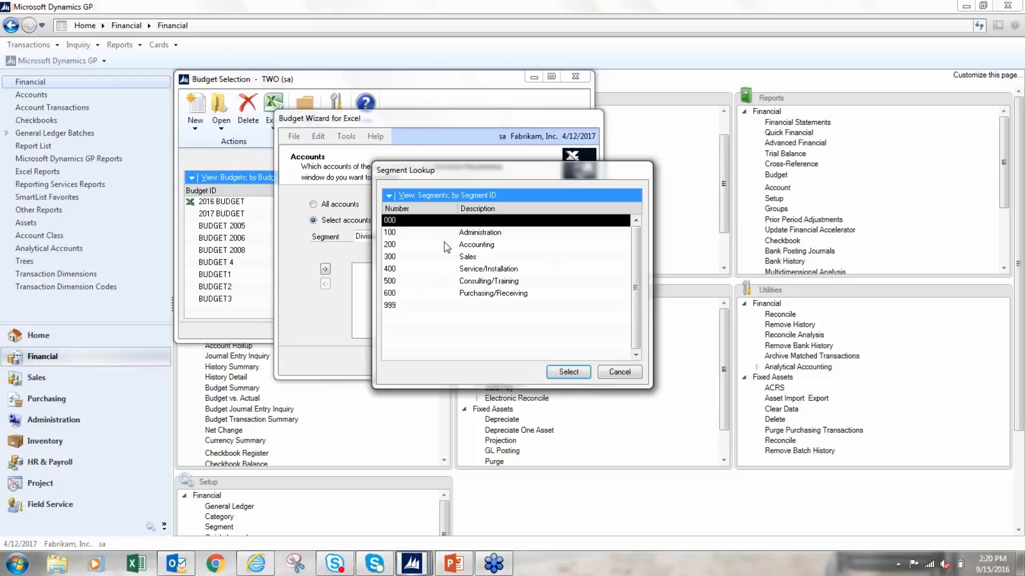
click(567, 372)
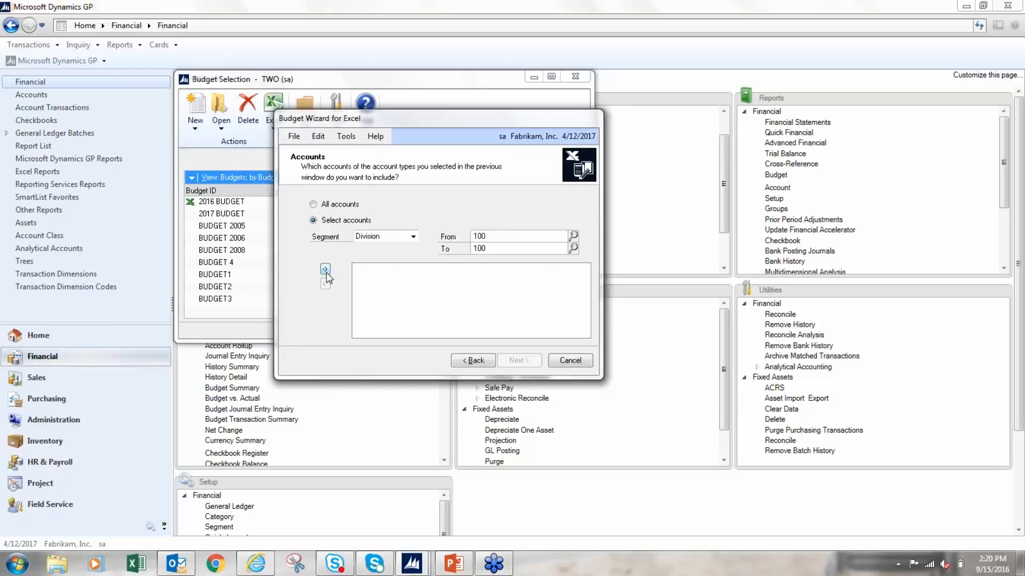
click(325, 268)
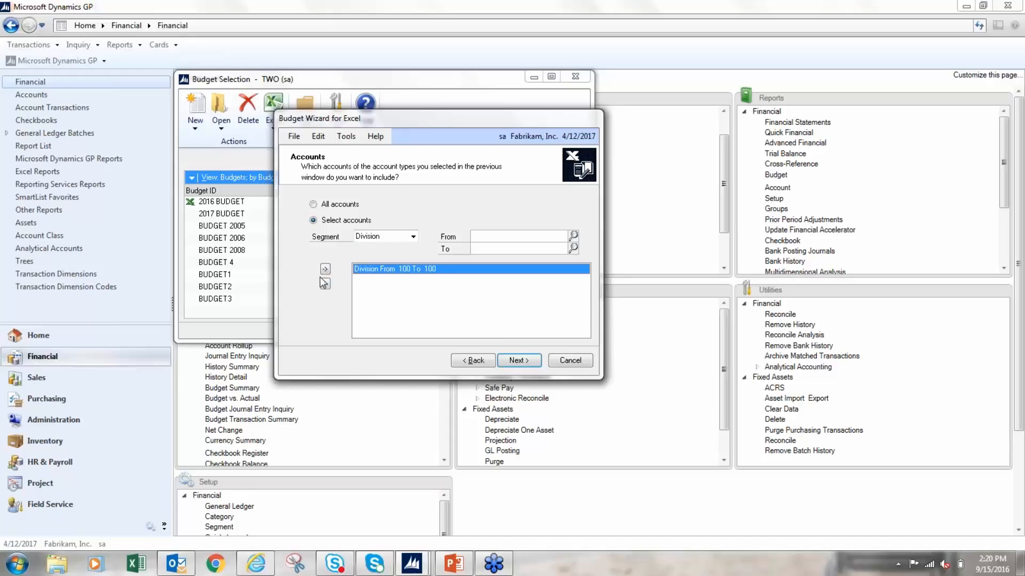
click(325, 283)
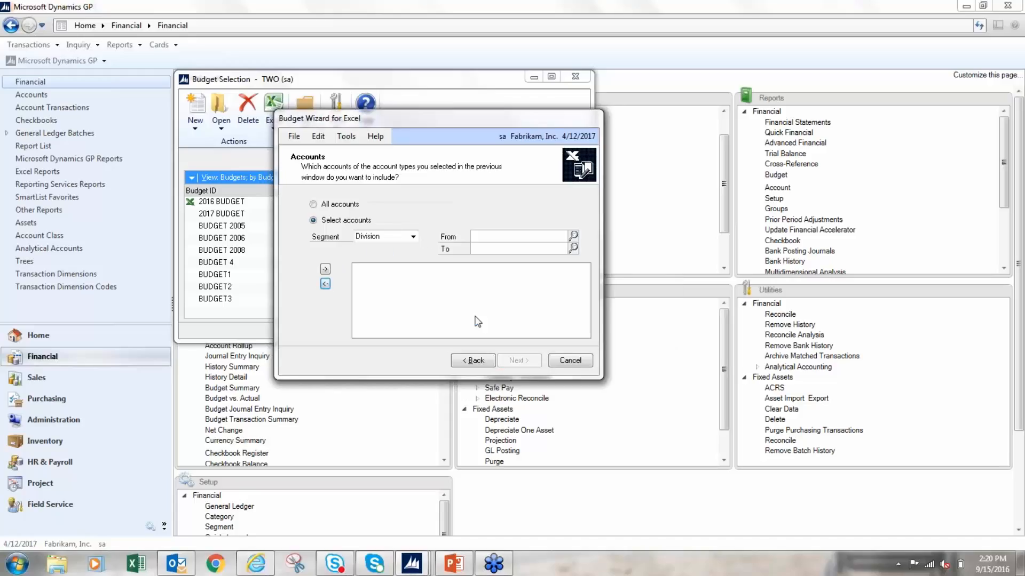
click(313, 204)
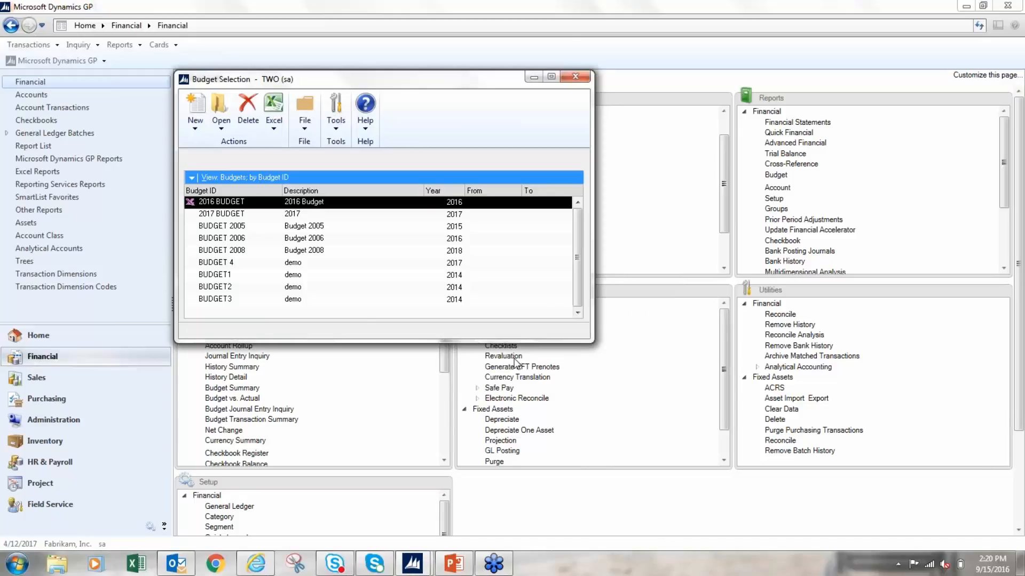
- Accept the verified profit and loss accounts and export to a new workbook
click(274, 108)
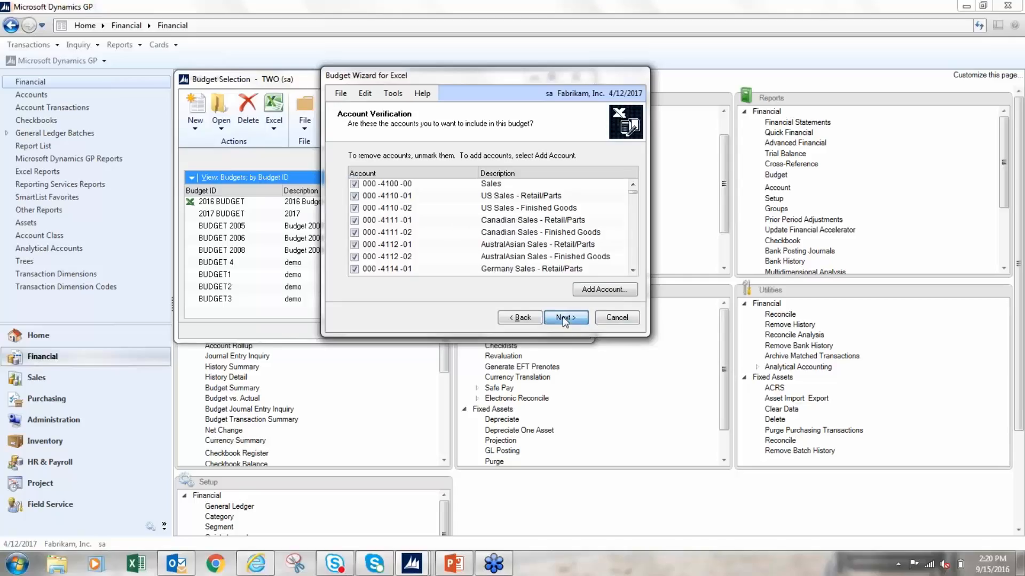
click(562, 317)
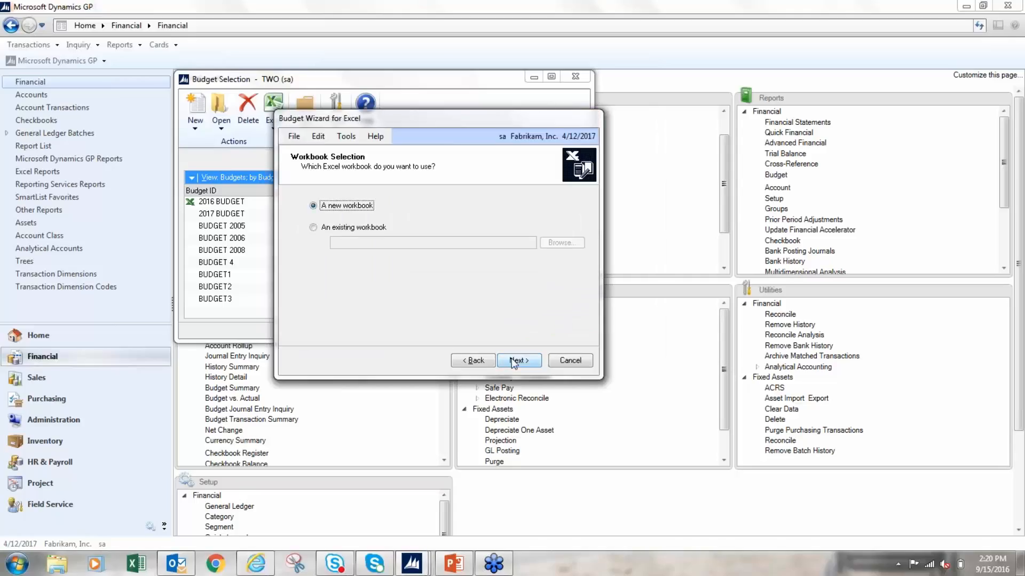
mouse_move(515, 363)
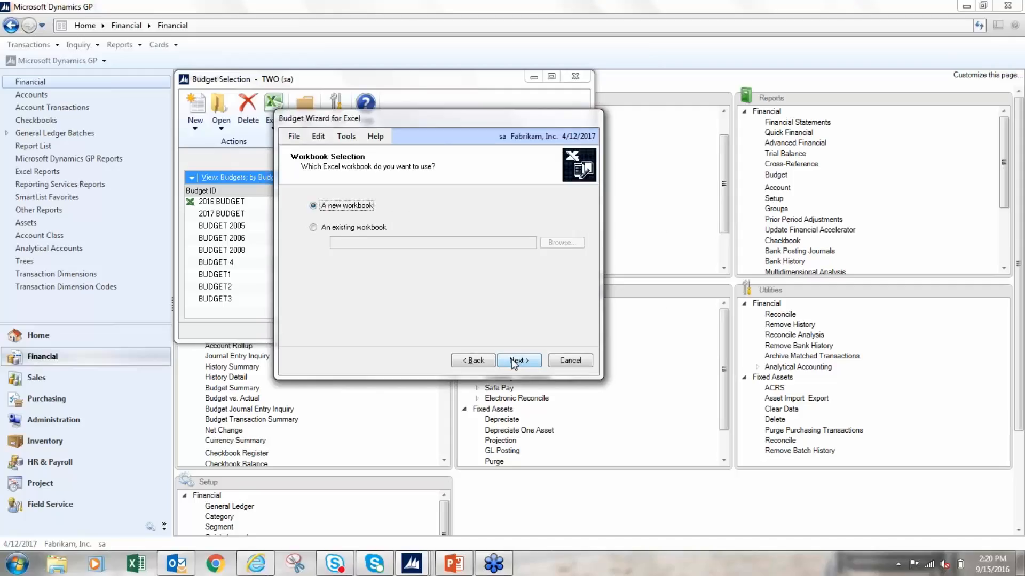
click(518, 360)
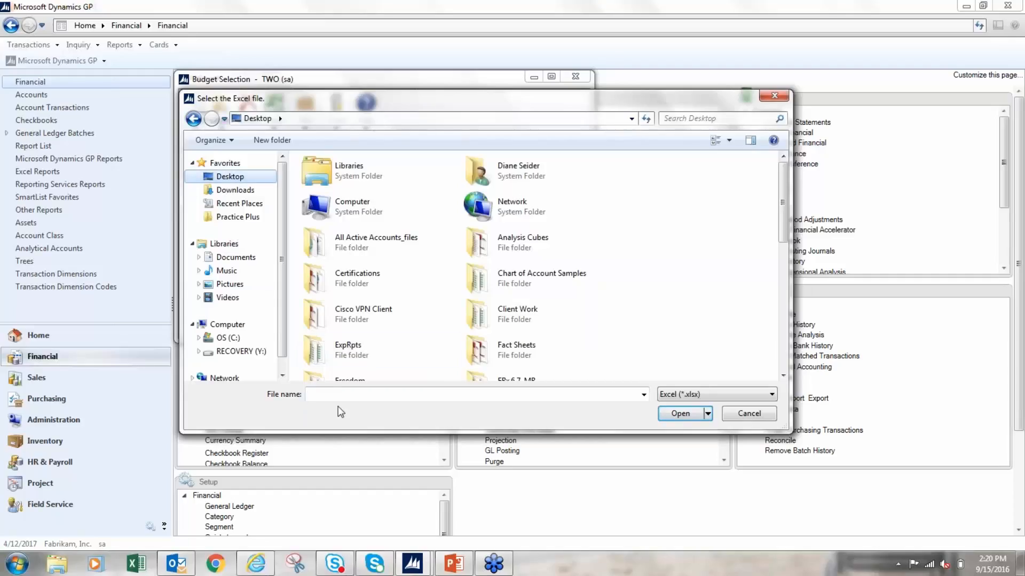
- Name the new Excel workbook 2018 and create it
text(2)
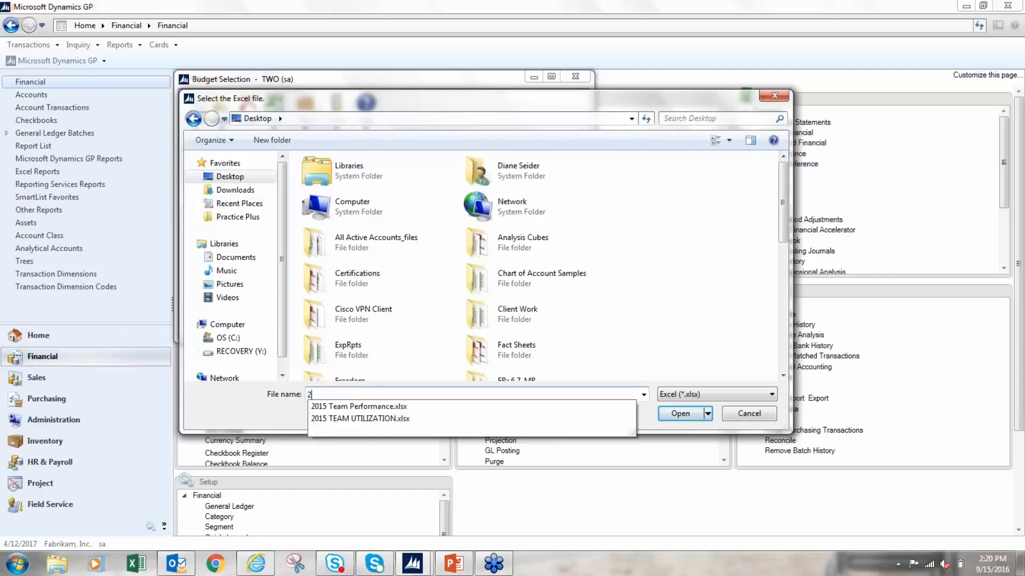
text(018)
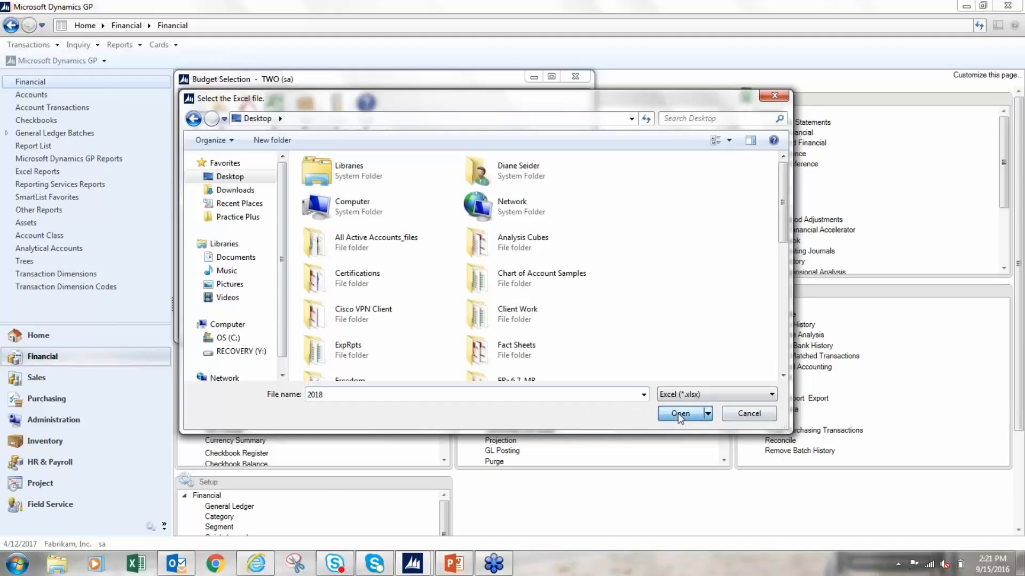
click(679, 414)
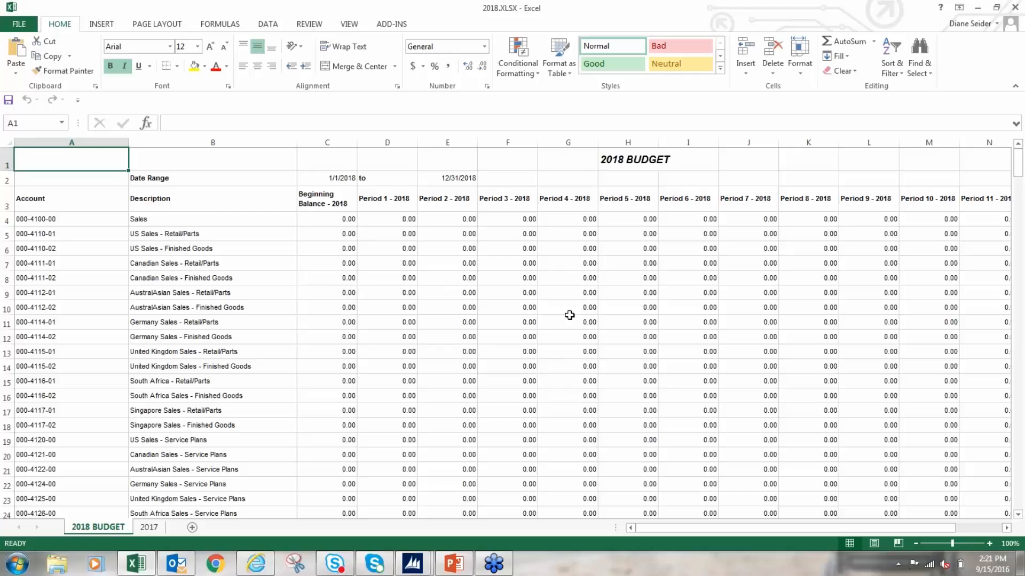
- Enter -100020 for Period 1 and -12000 for Period 2 on Canadian Sales - Finished Goods
click(386, 277)
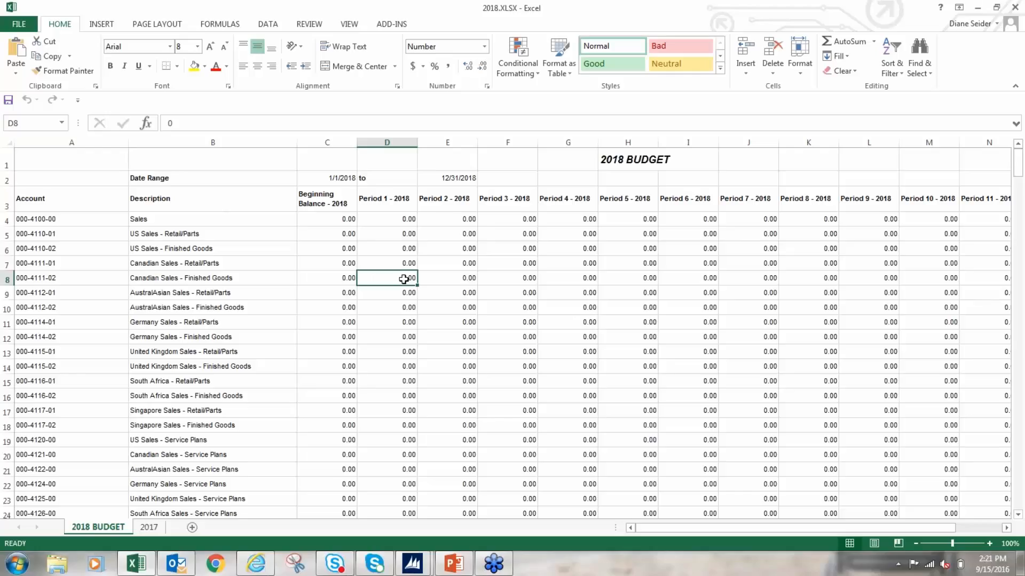
text(-10002)
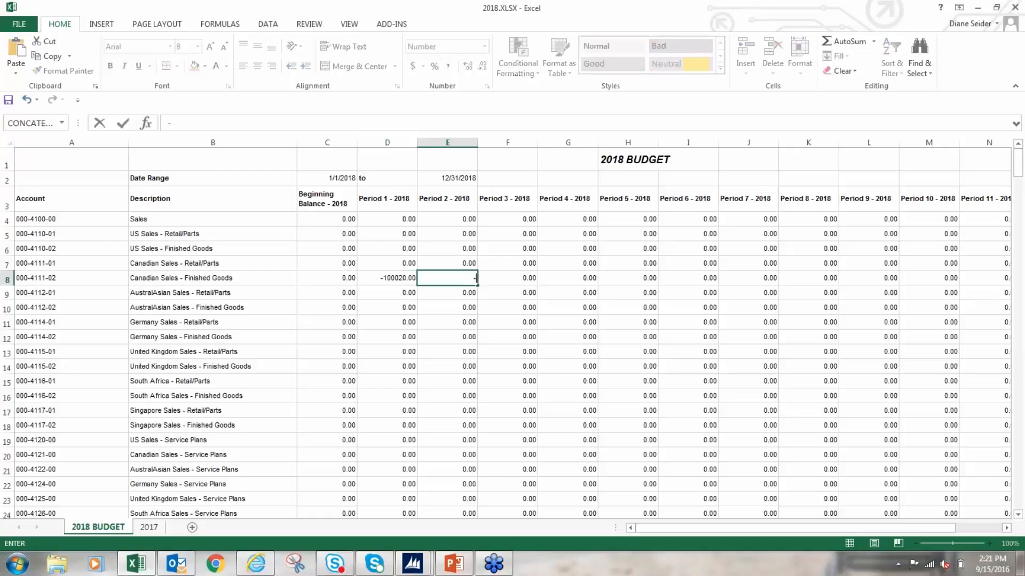
text(-12000)
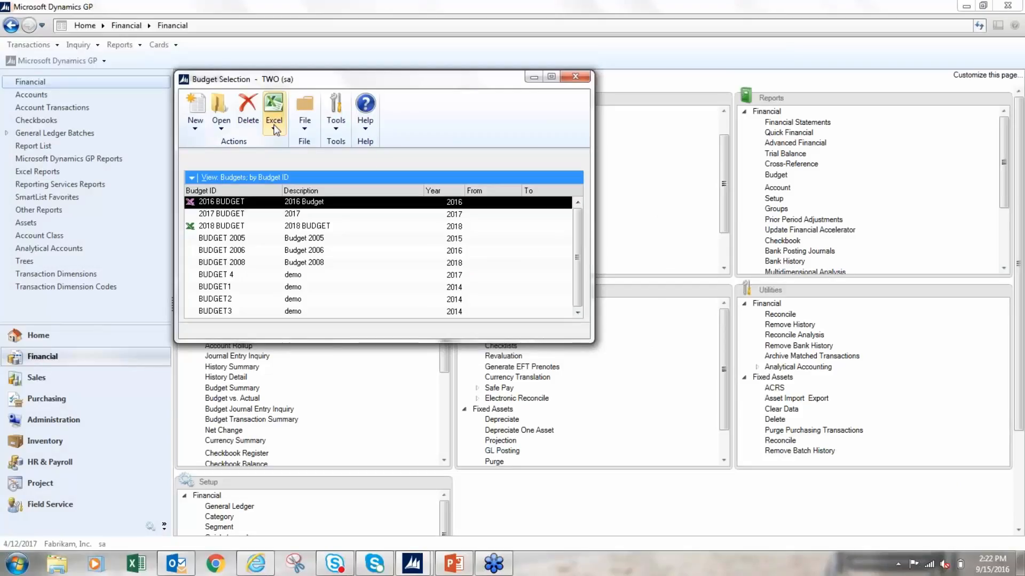
- From Budget Selection, choose Import from Excel under the Excel button
click(274, 108)
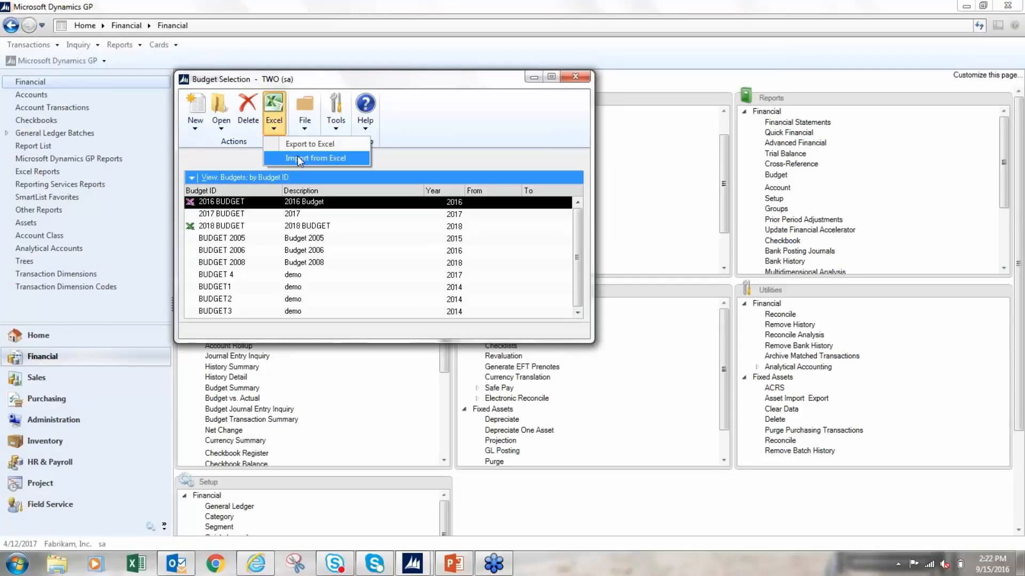
mouse_move(316, 162)
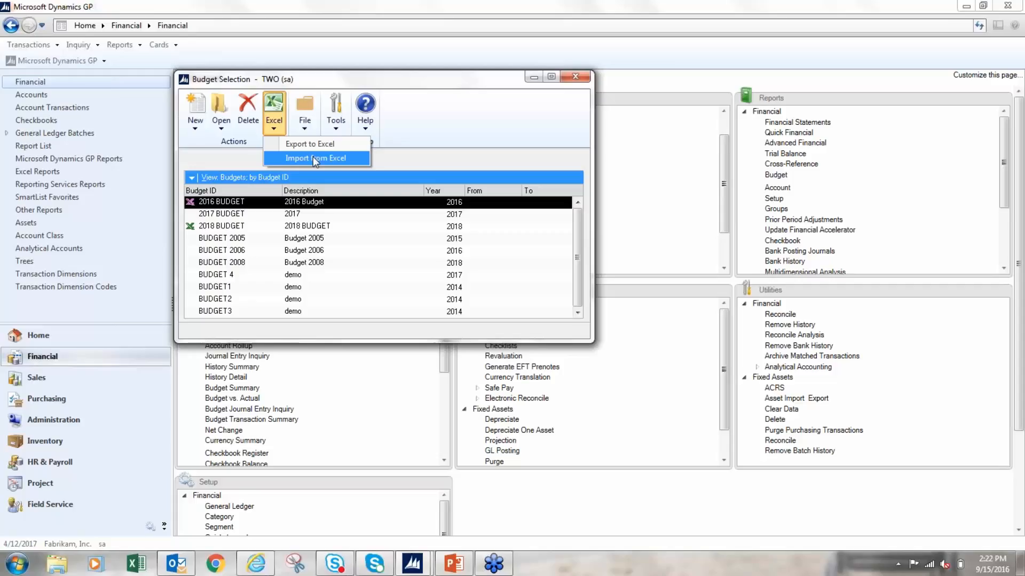
mouse_move(316, 162)
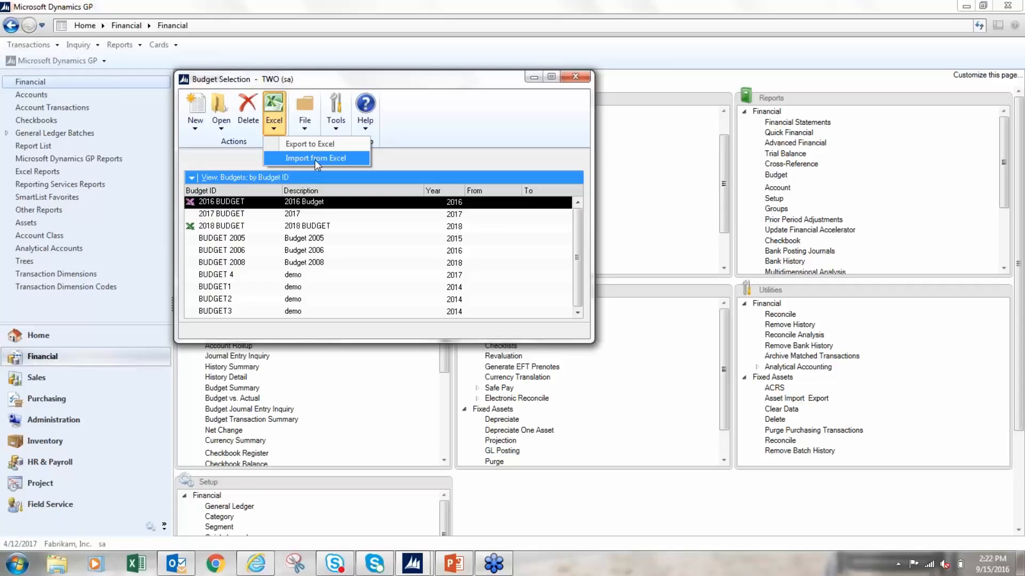
click(316, 157)
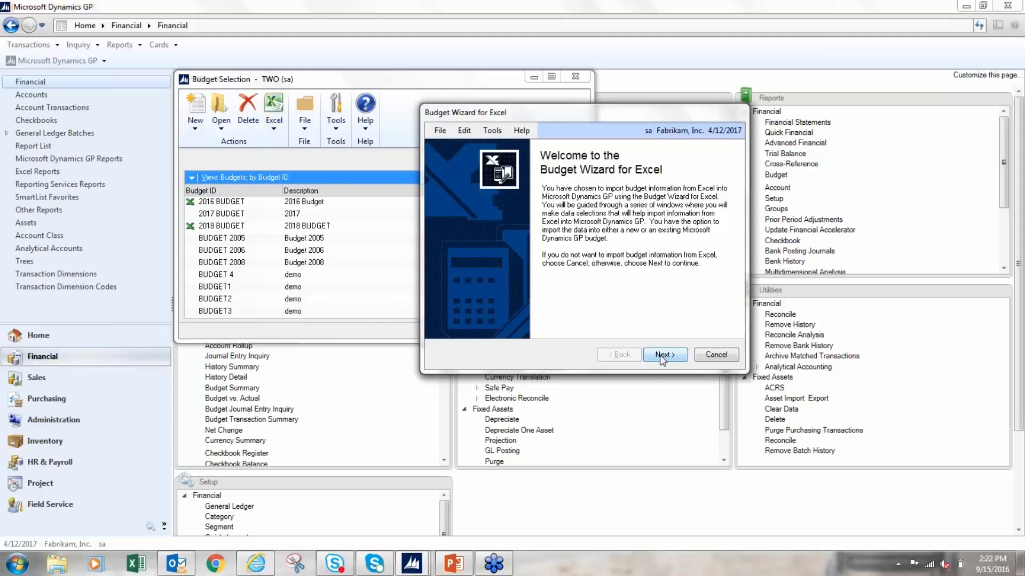
- Choose an existing budget as the import target and select 2018 BUDGET
click(664, 355)
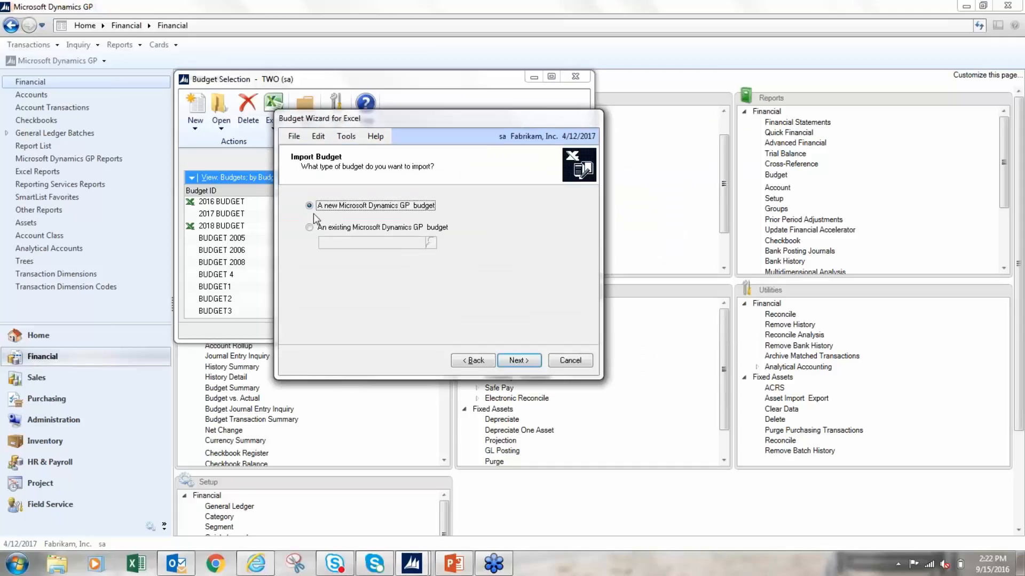
click(308, 226)
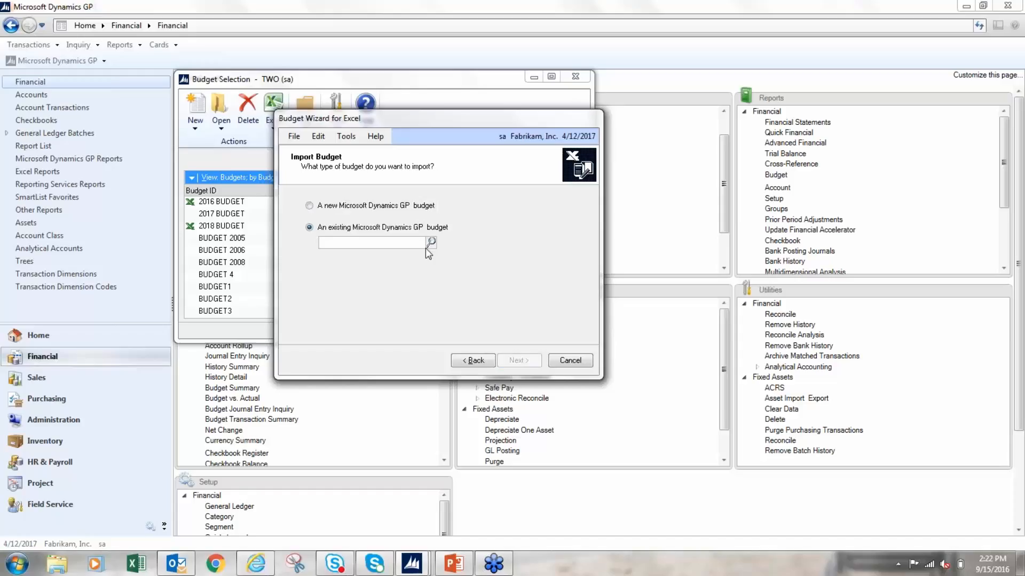
click(431, 243)
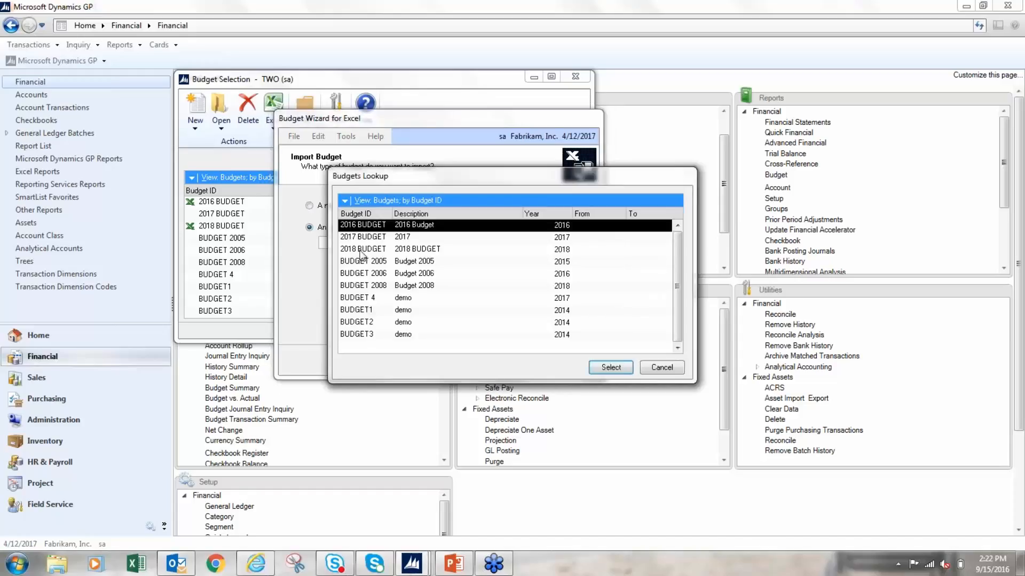
click(363, 249)
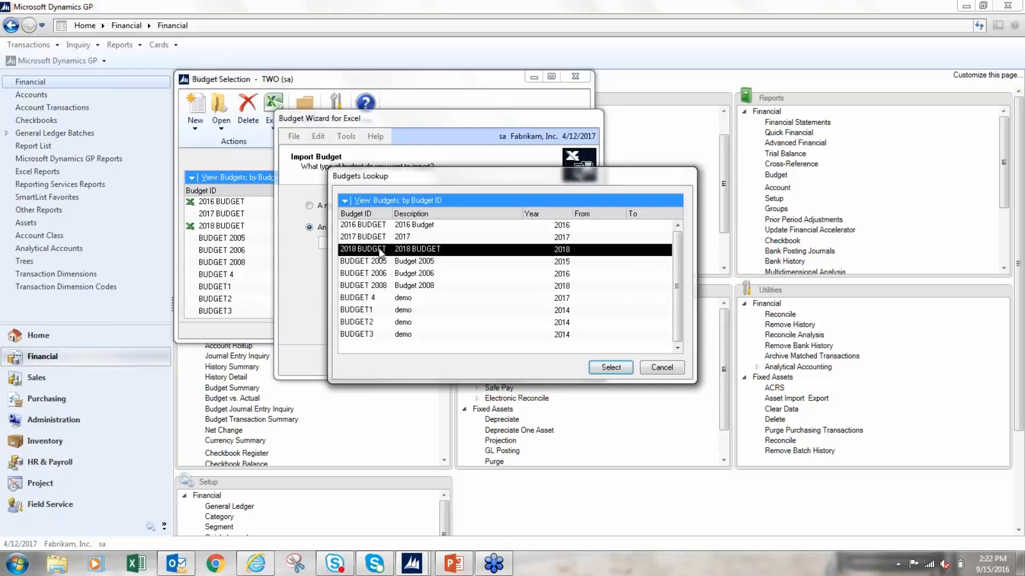
click(609, 368)
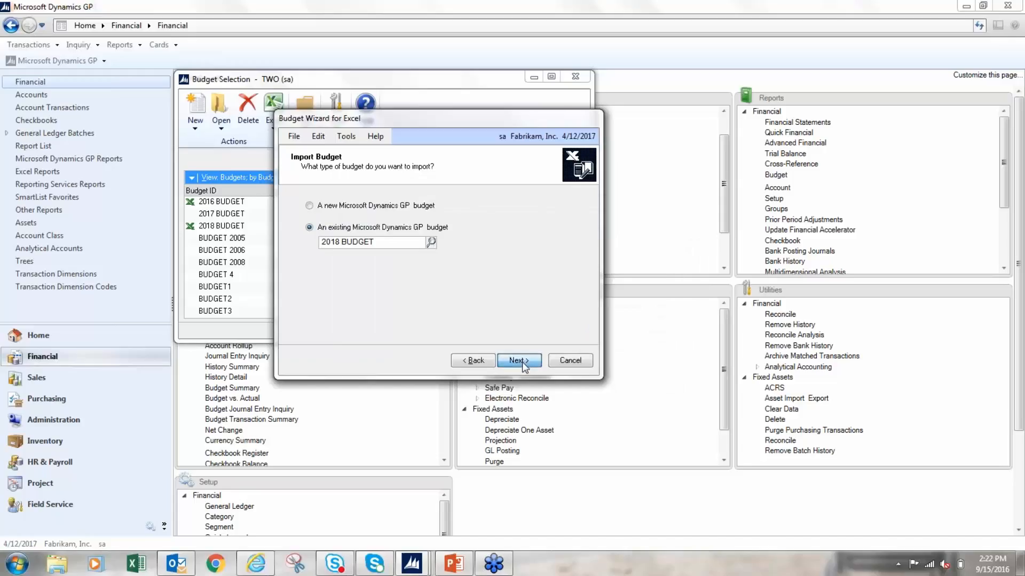
- Pick Desktop\2018.xlsx with the 2018 BUDGET worksheet and finish the import
click(519, 361)
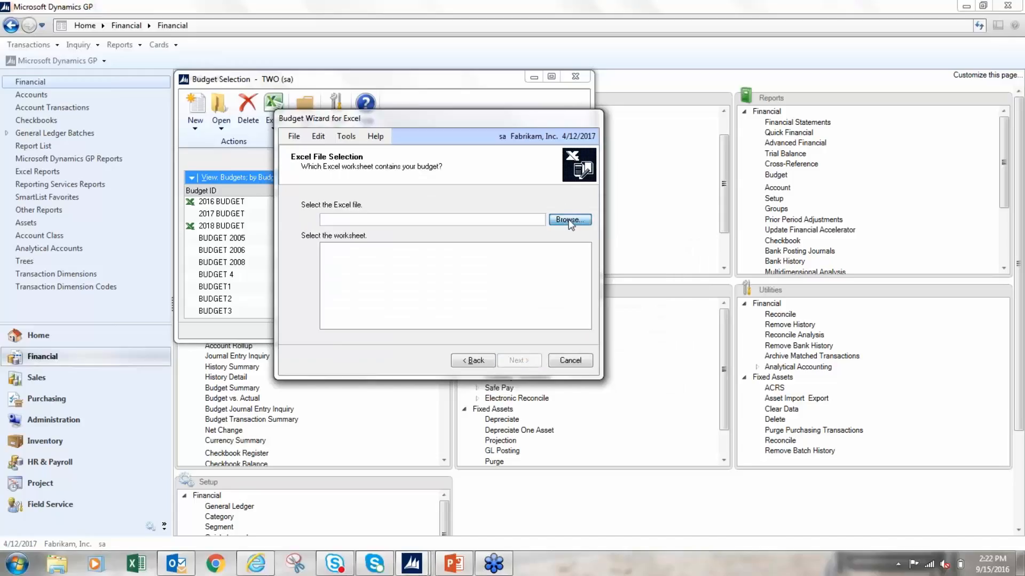
click(568, 220)
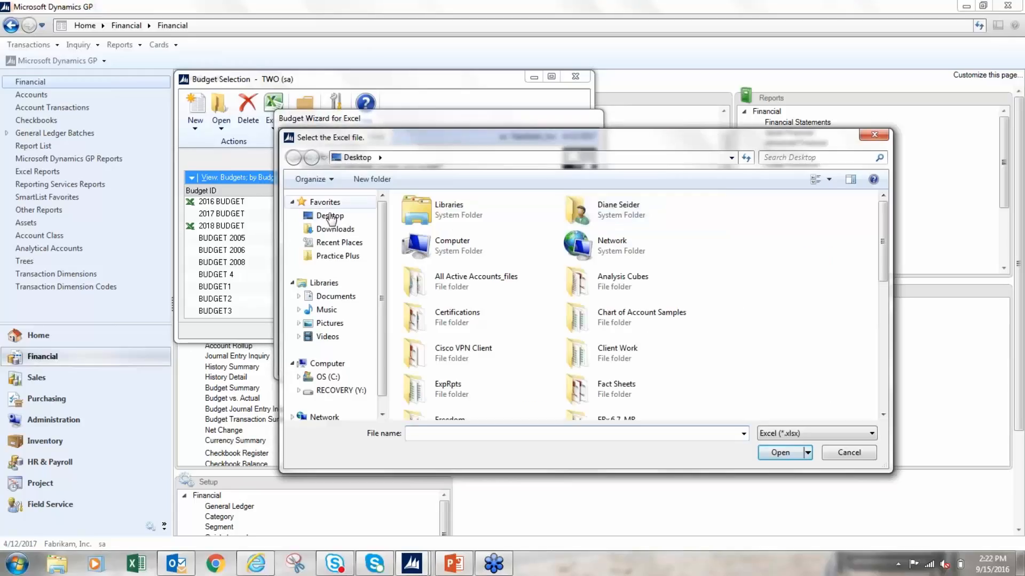
click(329, 215)
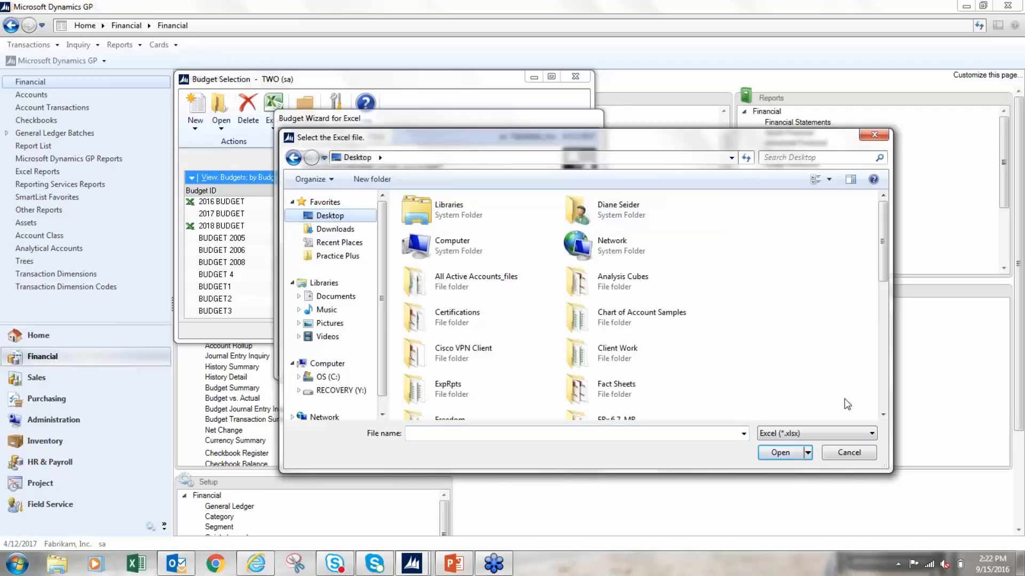
scroll(down, 3)
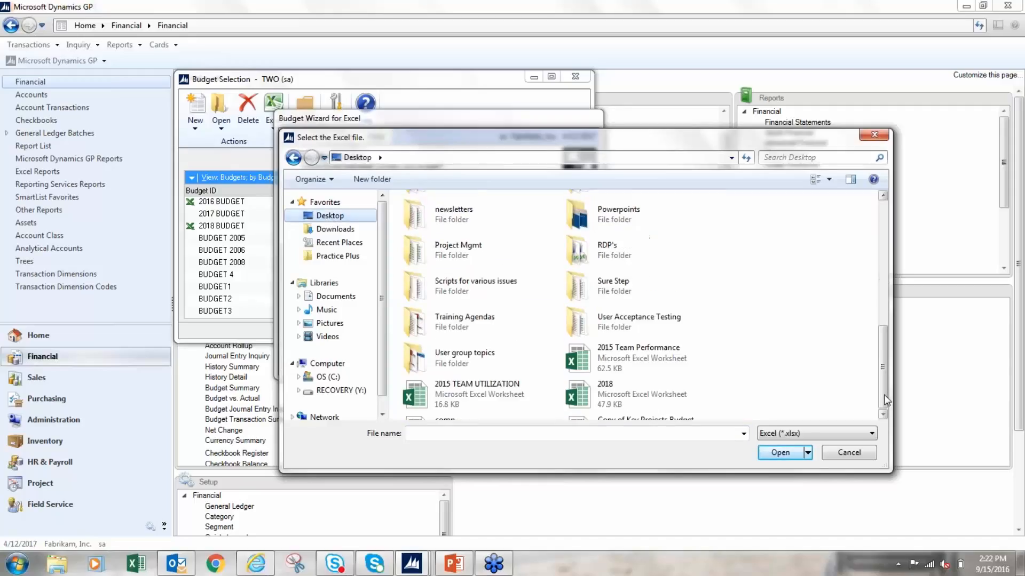
scroll(down, 3)
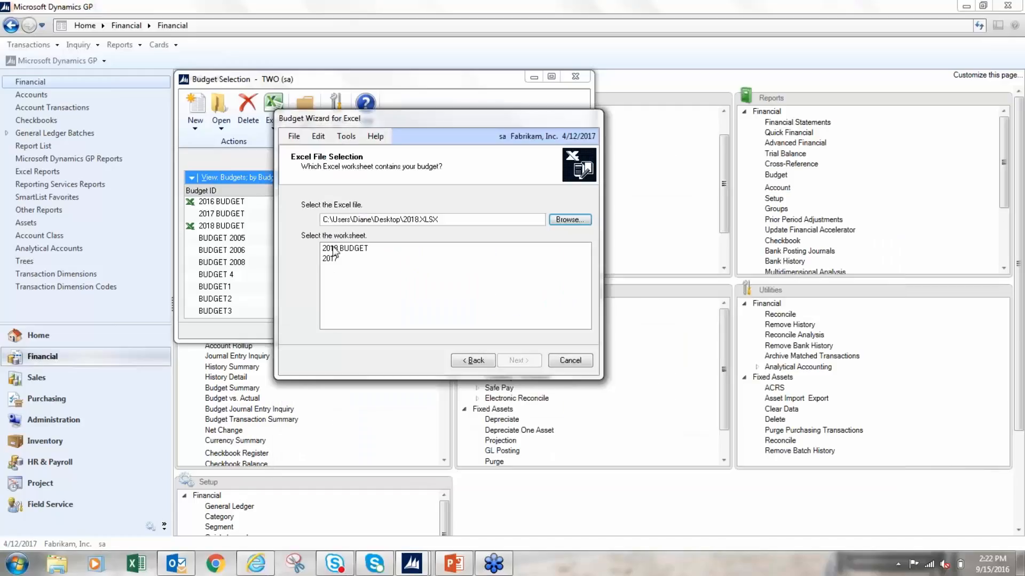
click(345, 248)
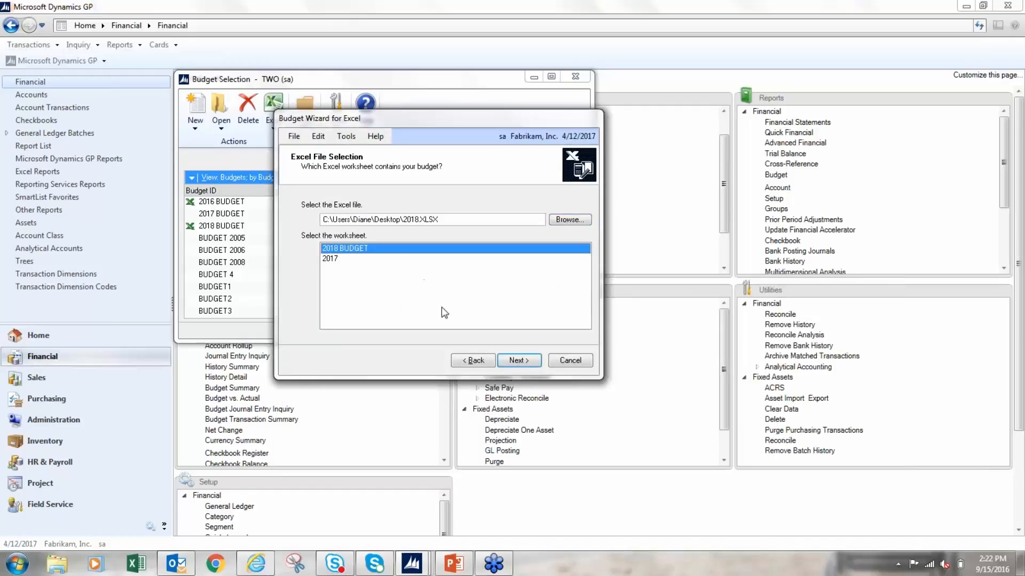
click(518, 361)
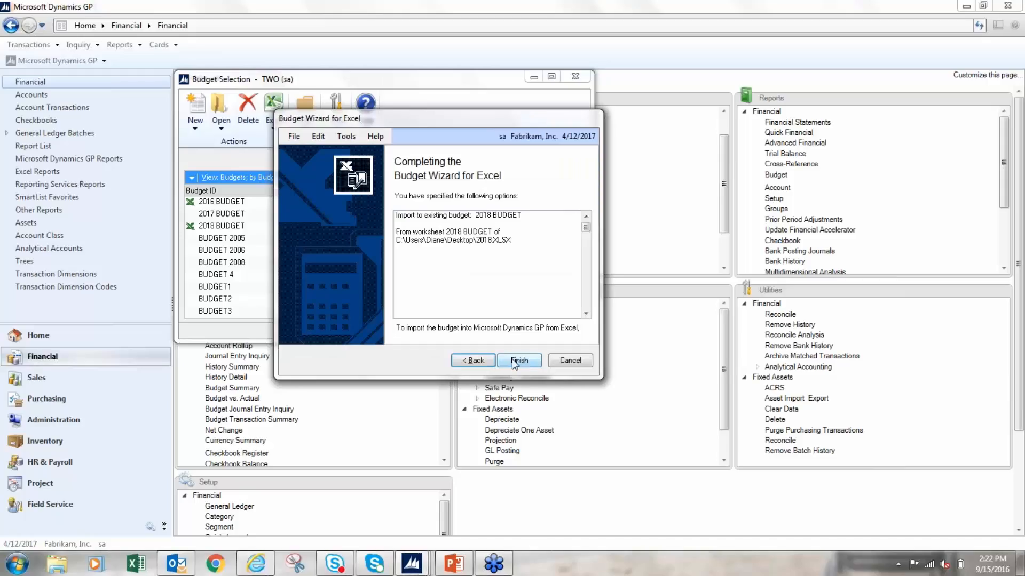
click(519, 360)
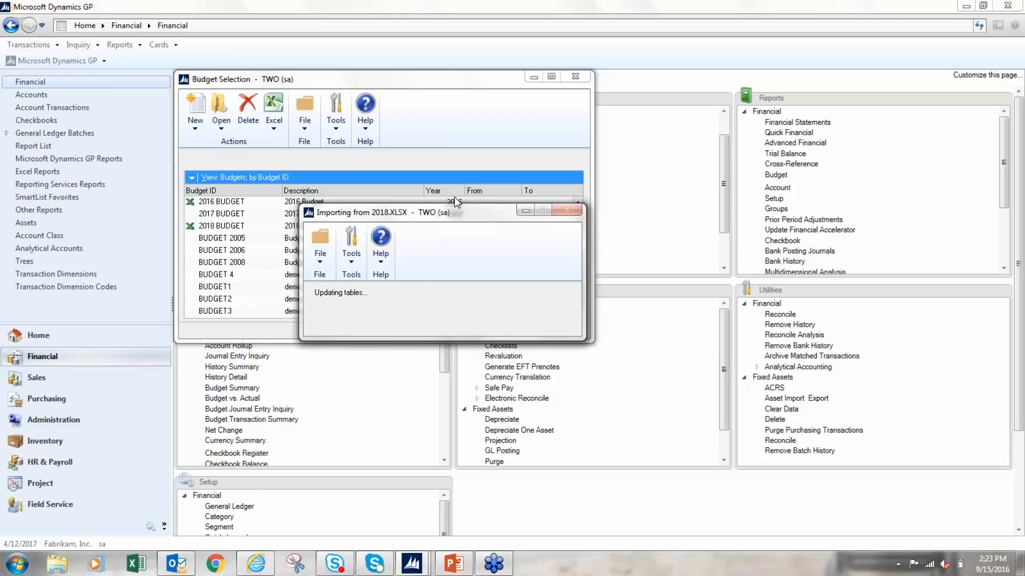
mouse_move(454, 201)
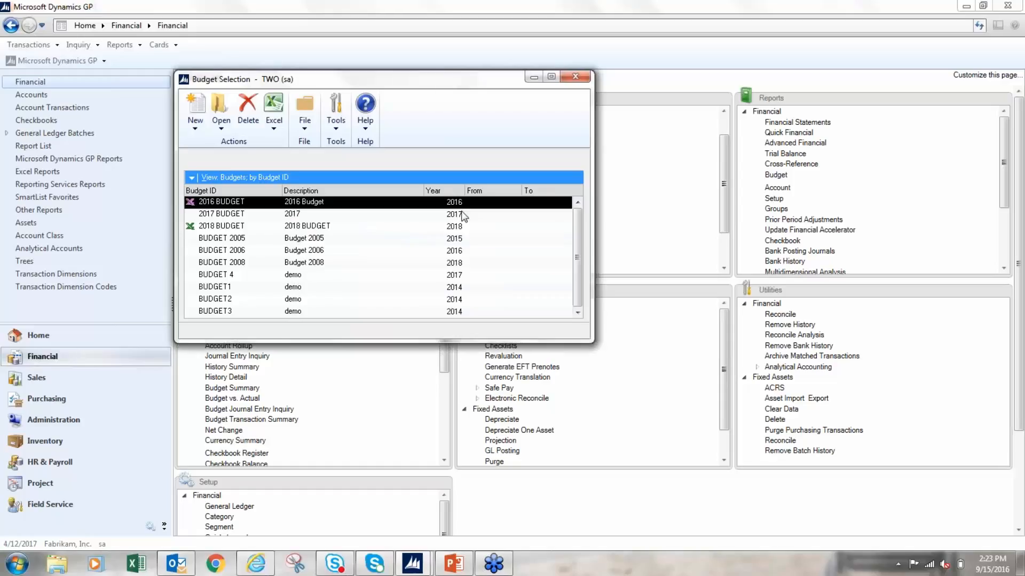
mouse_move(350, 220)
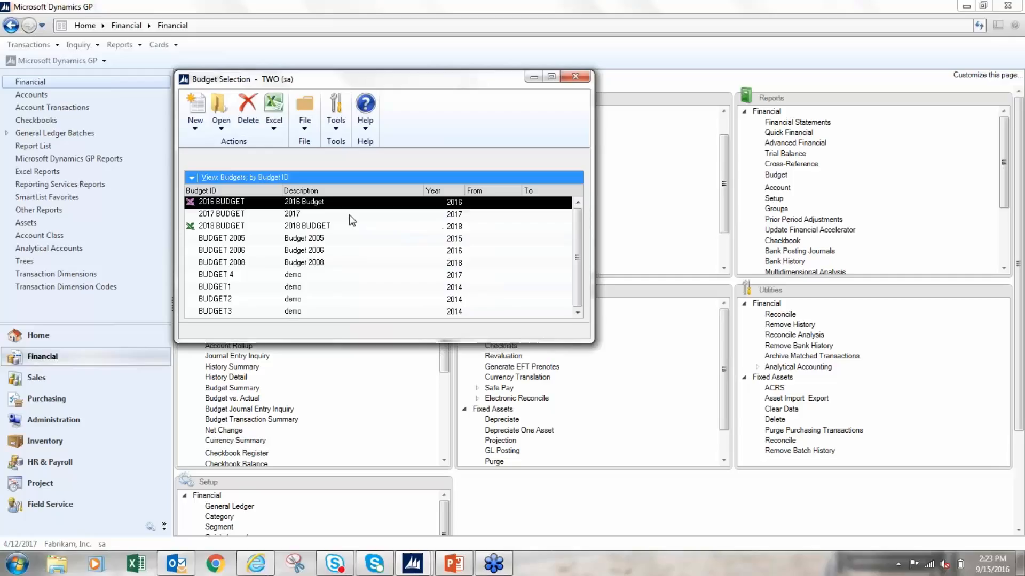
mouse_move(382, 205)
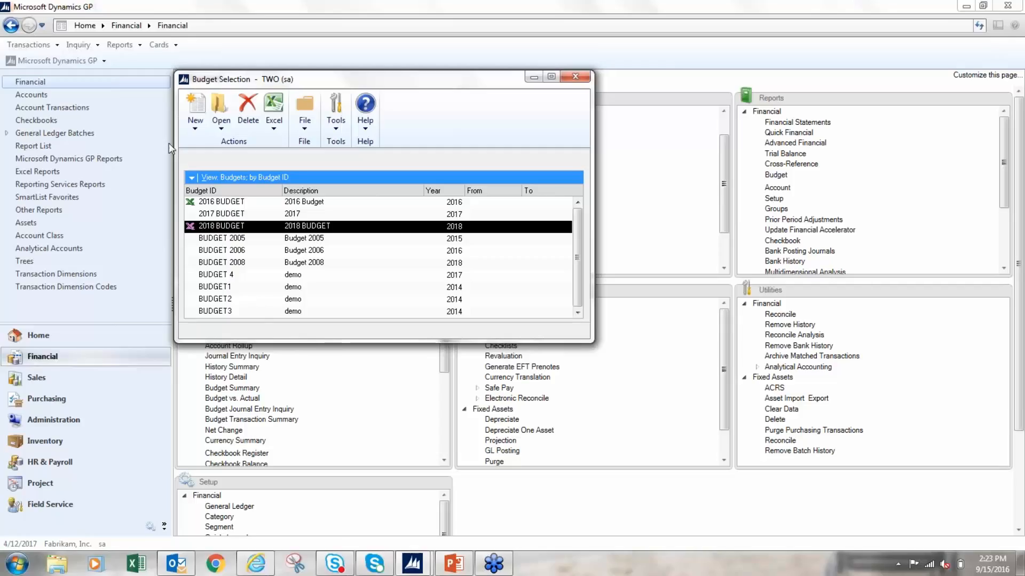
click(221, 108)
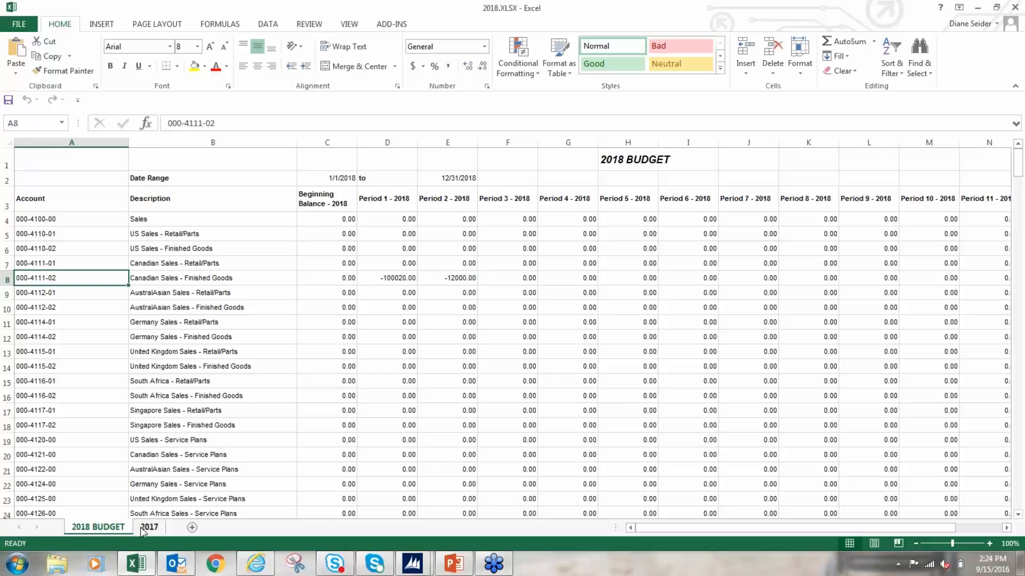
mouse_move(149, 534)
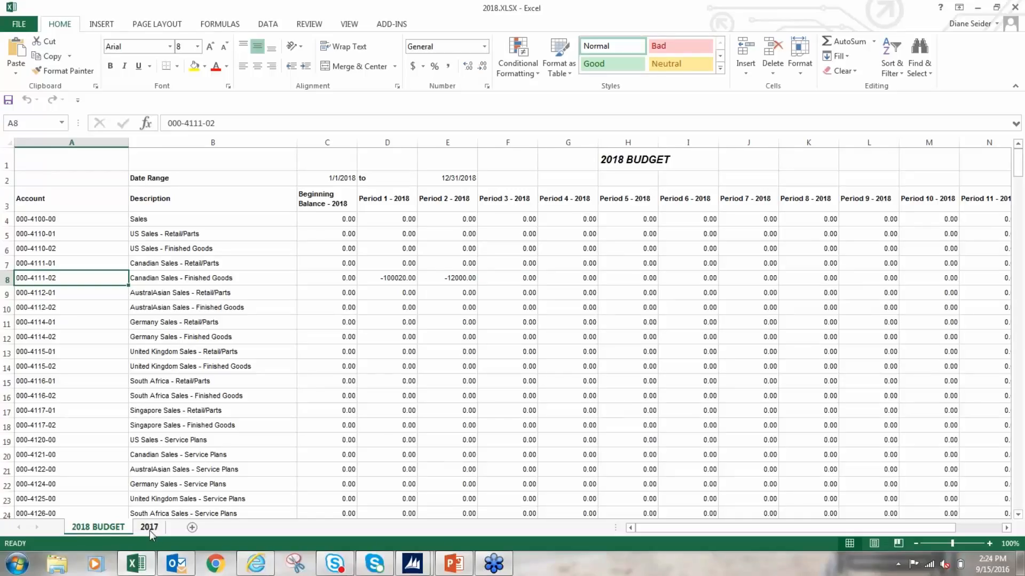
- Switch to the 2017 ACTUAL sheet tab in the 2018 budget workbook
click(149, 526)
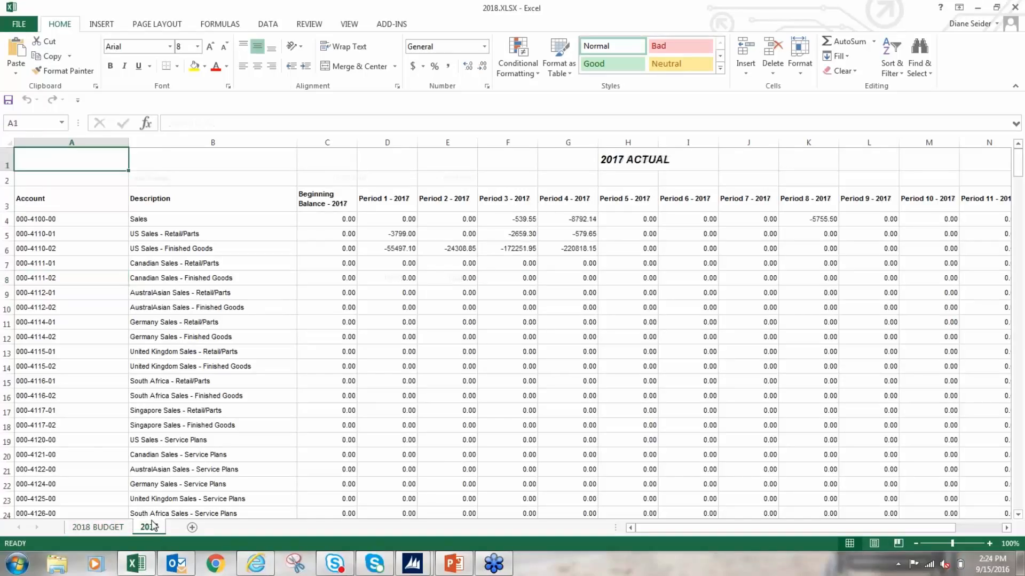
click(148, 527)
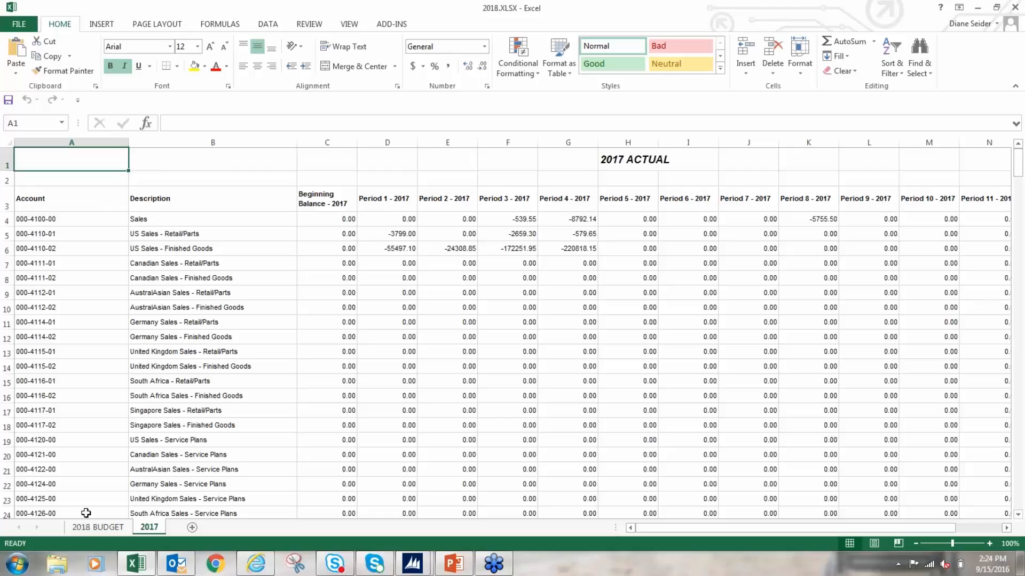
click(99, 528)
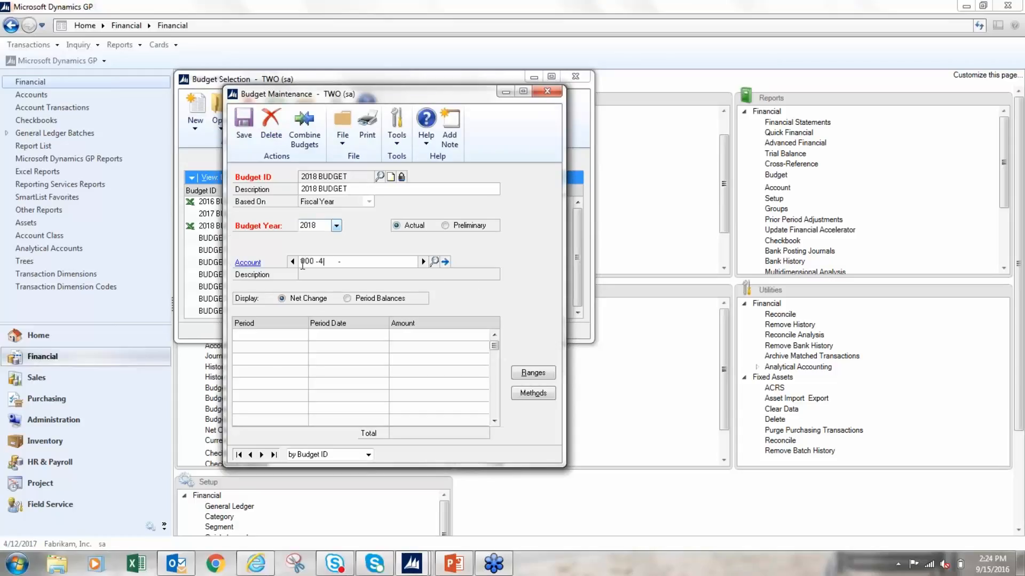
- Enter -30000 as the Period 3 amount for account 000-4111-02 and save
text(4111 -02)
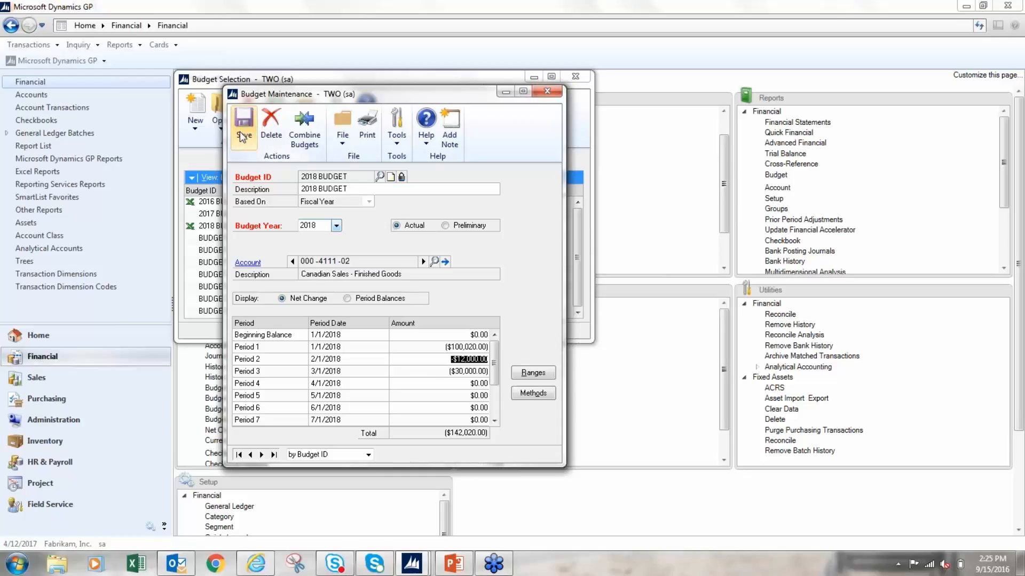
click(243, 115)
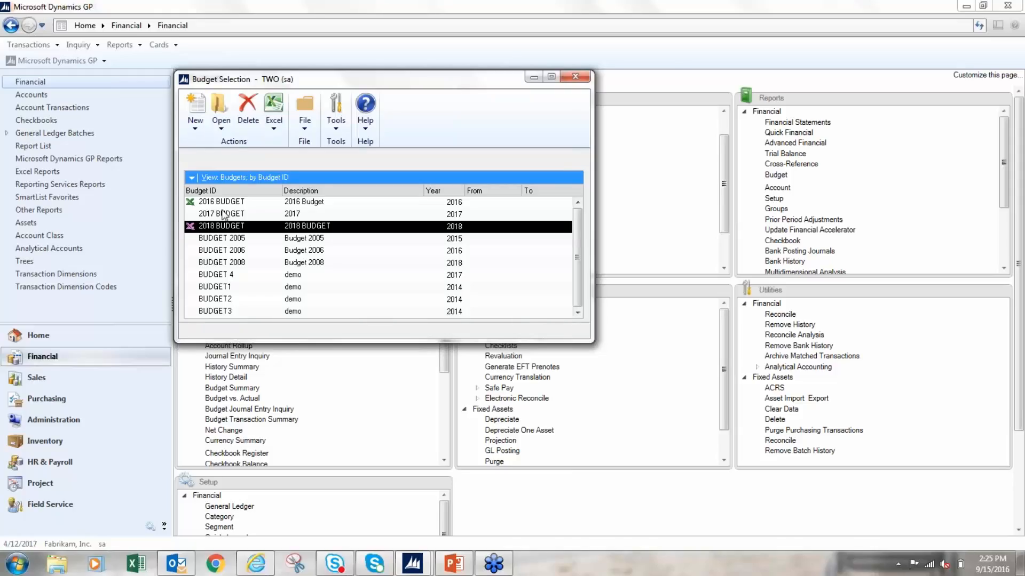
- Export 2018 BUDGET into the existing 2018.xlsx workbook
click(274, 108)
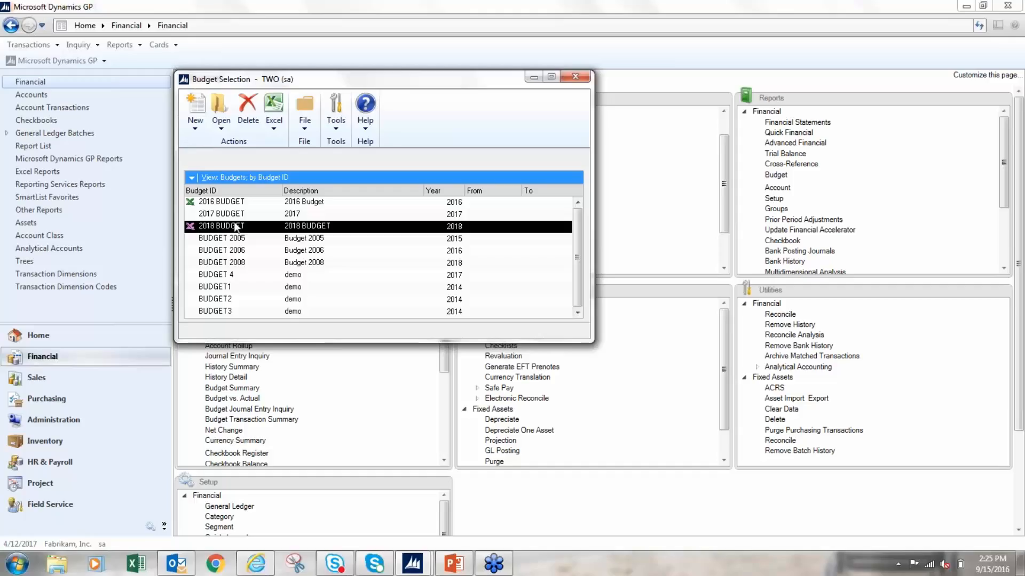
click(274, 108)
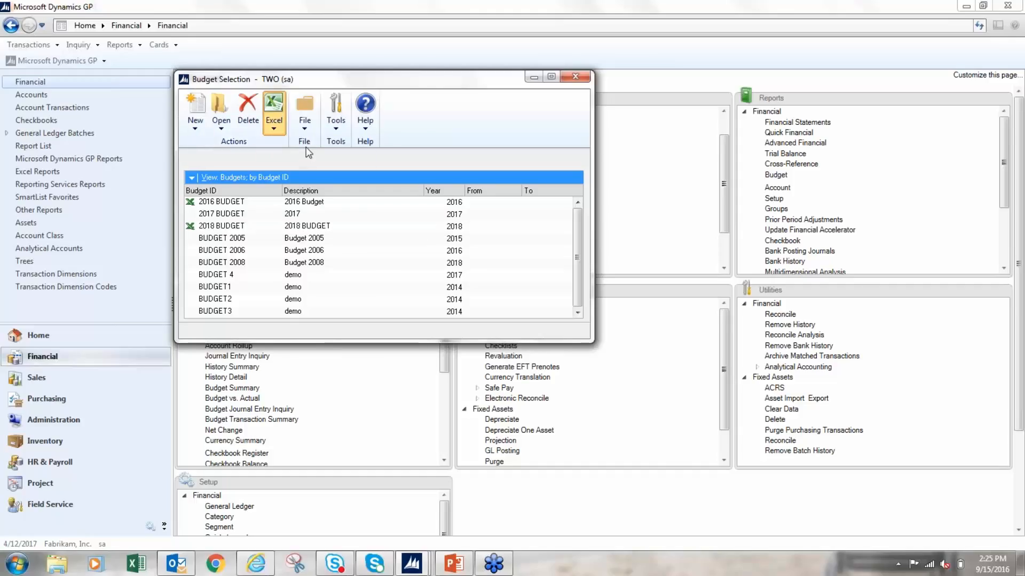
click(274, 107)
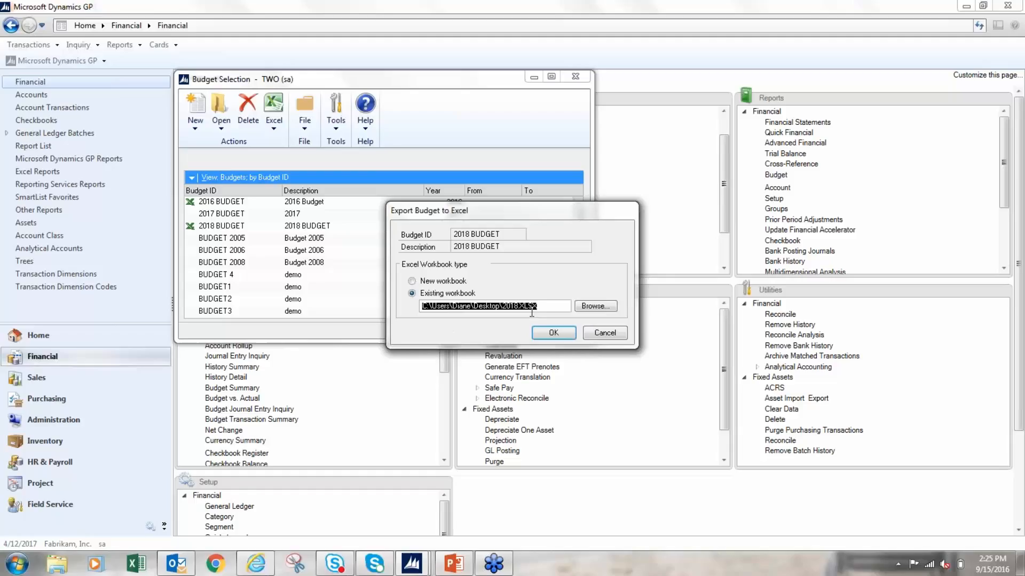
click(411, 280)
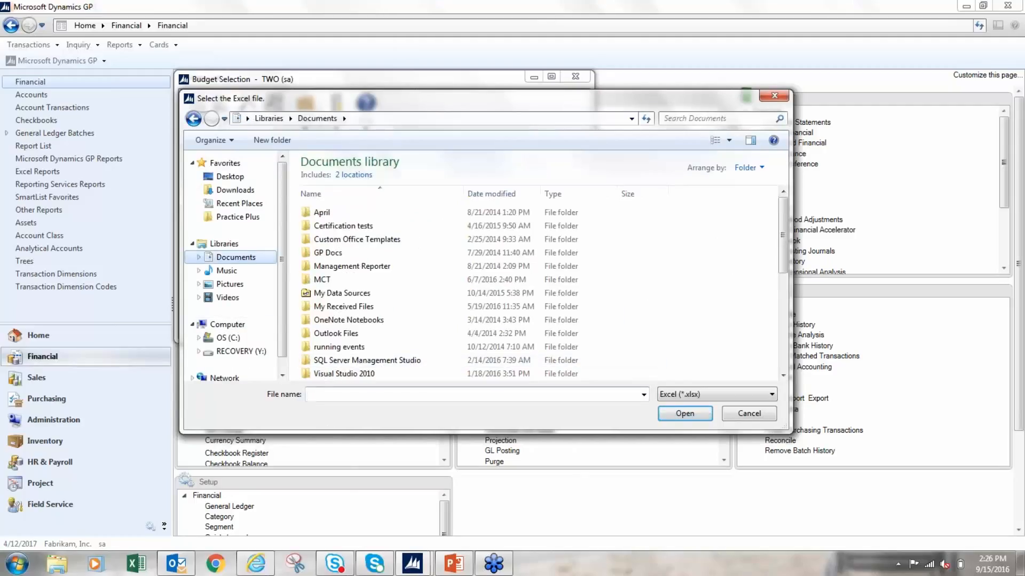
text(2018)
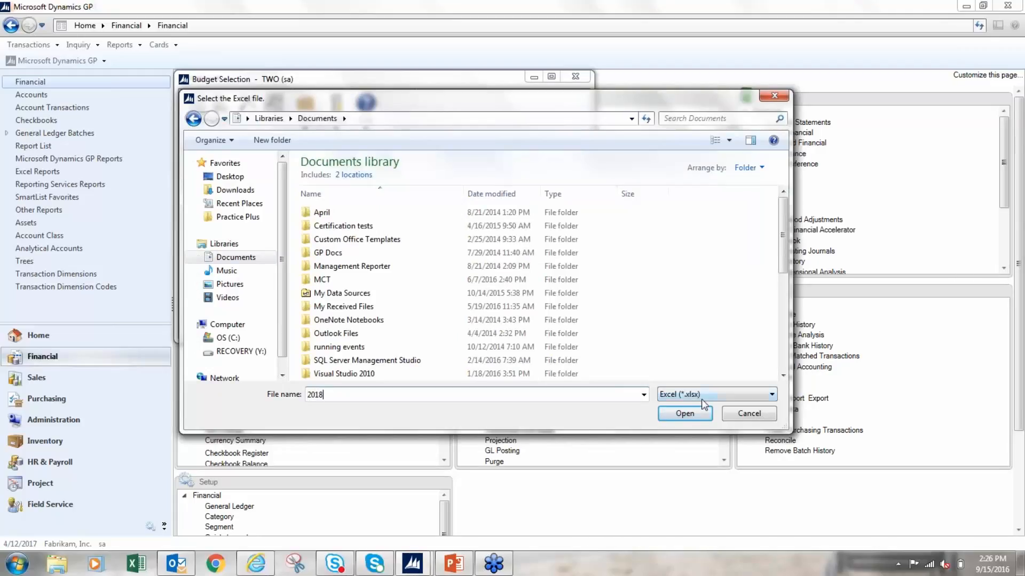
click(684, 414)
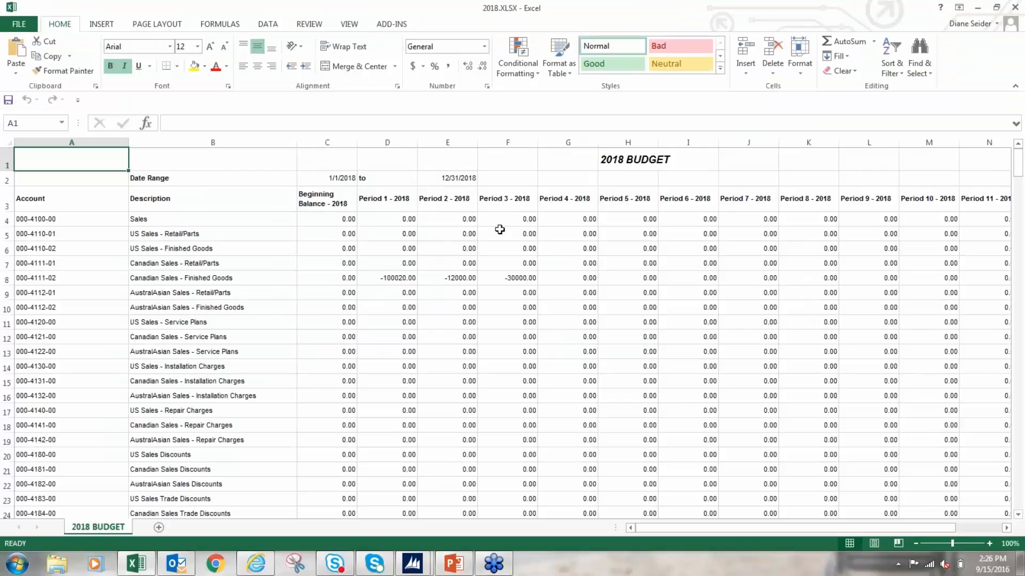
- Close the 2018.xlsx workbook without saving changes
click(507, 278)
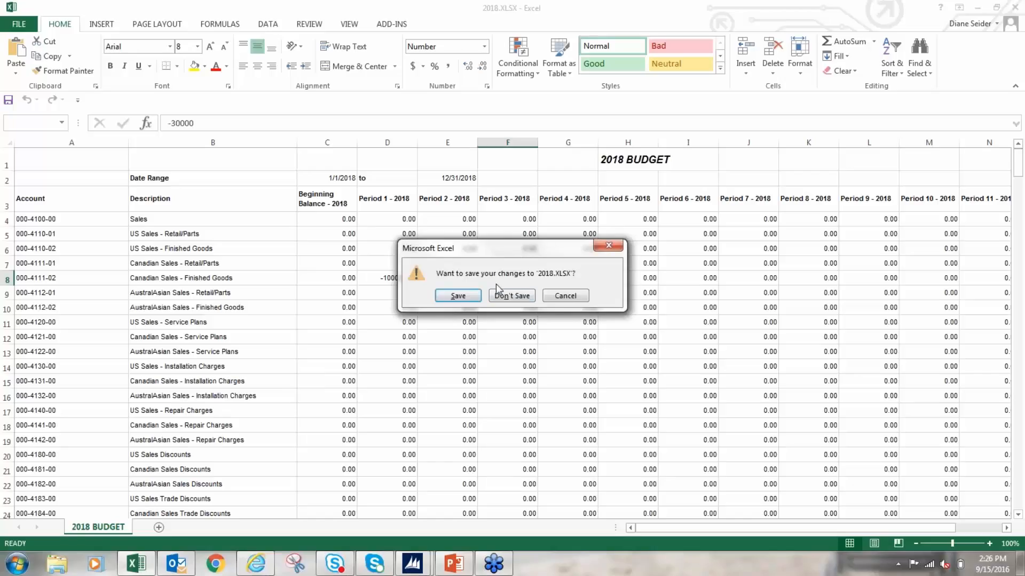
click(511, 295)
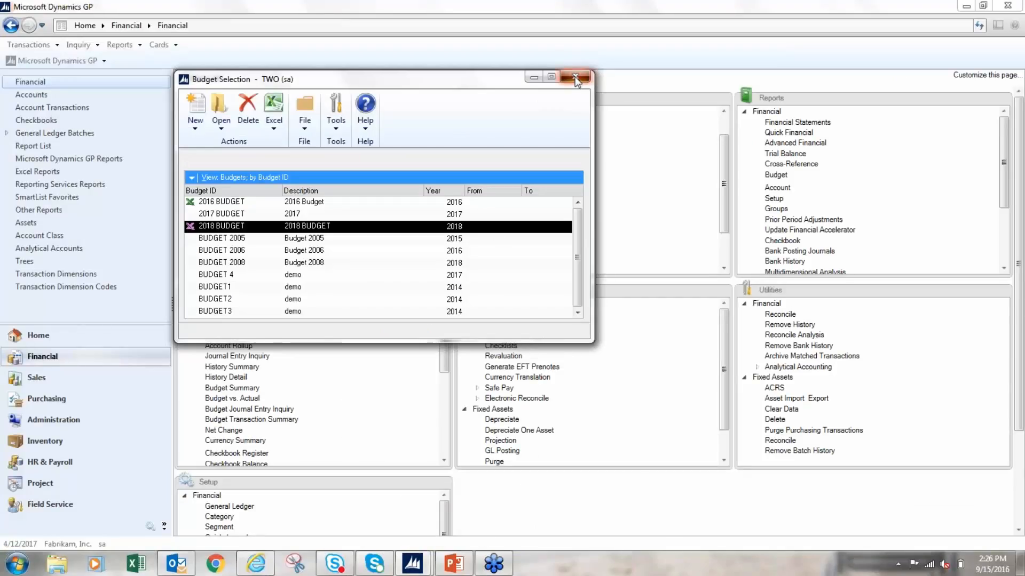
- Close the Budget Selection window to return to the Financial page
click(575, 76)
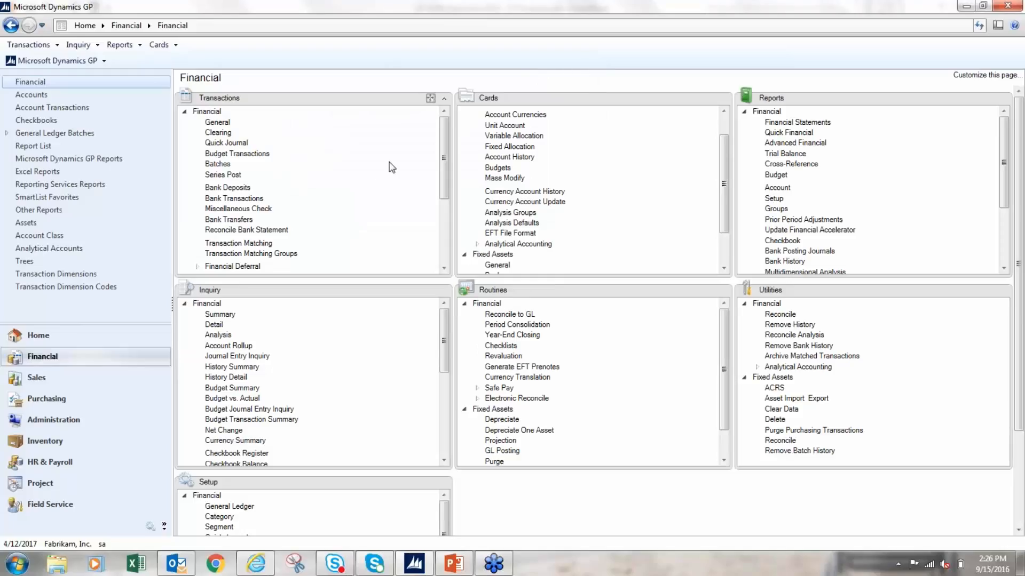
mouse_move(195, 267)
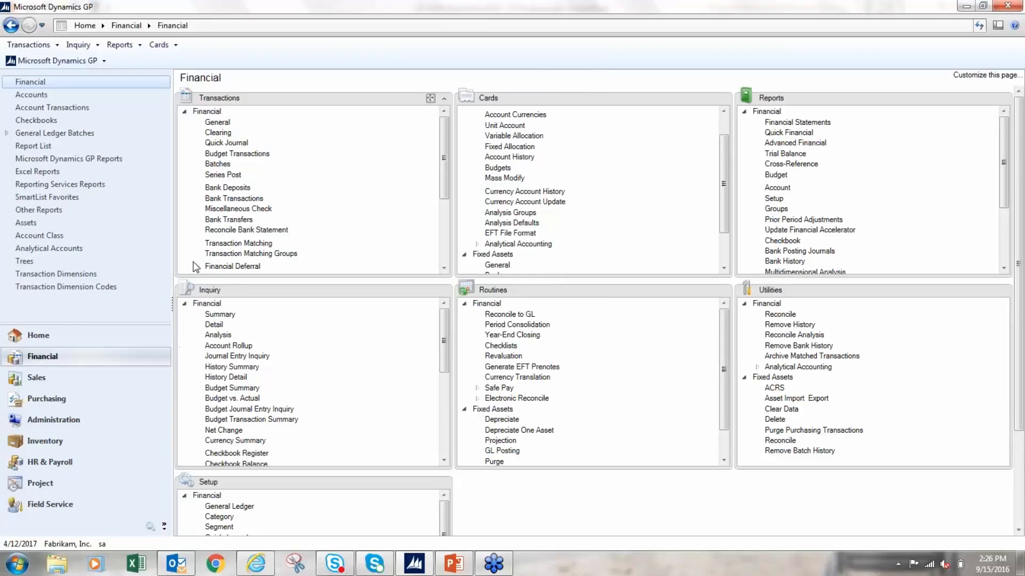
mouse_move(233, 198)
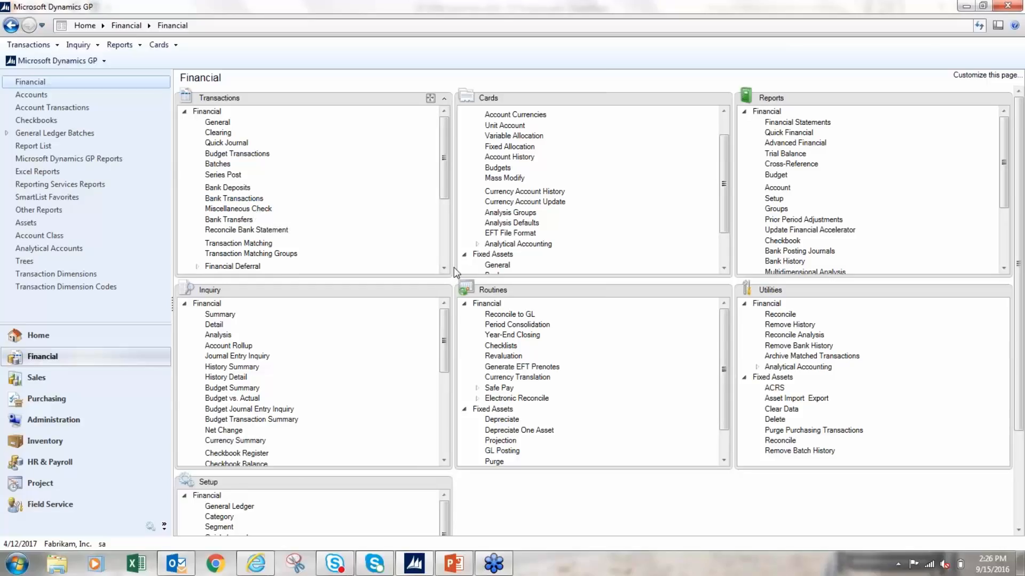
mouse_move(206, 132)
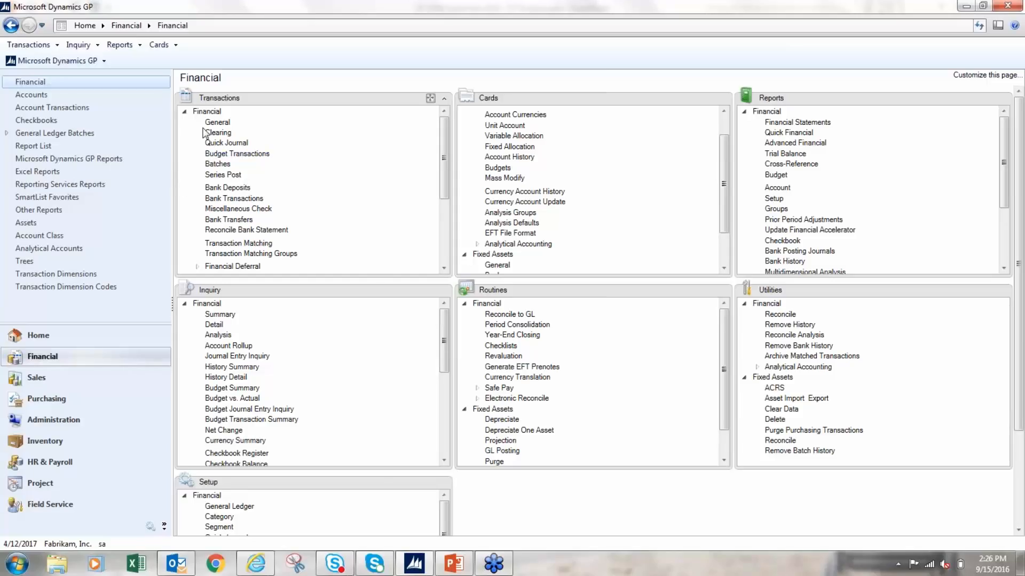
mouse_move(236, 154)
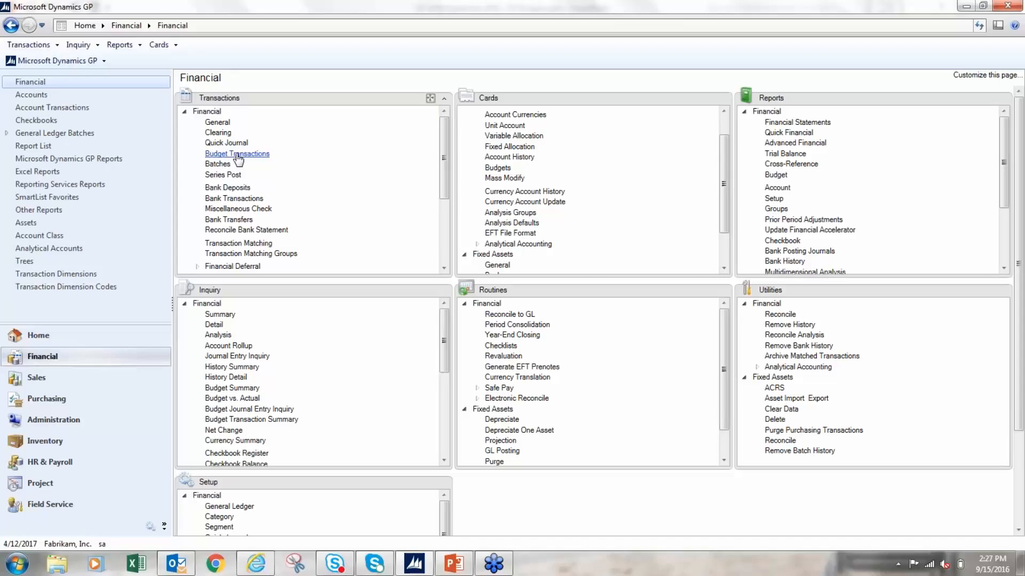
mouse_move(151, 343)
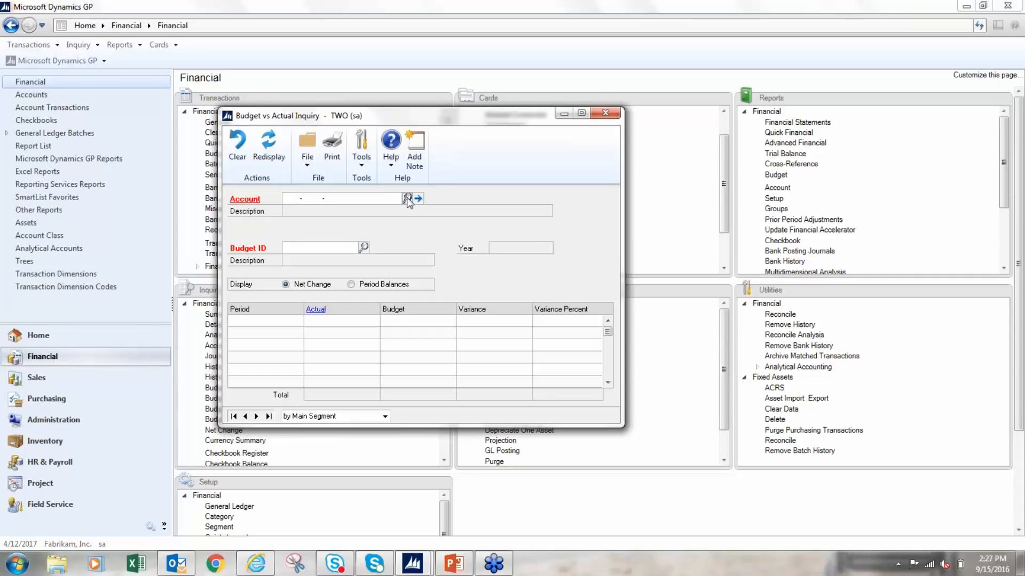
click(407, 199)
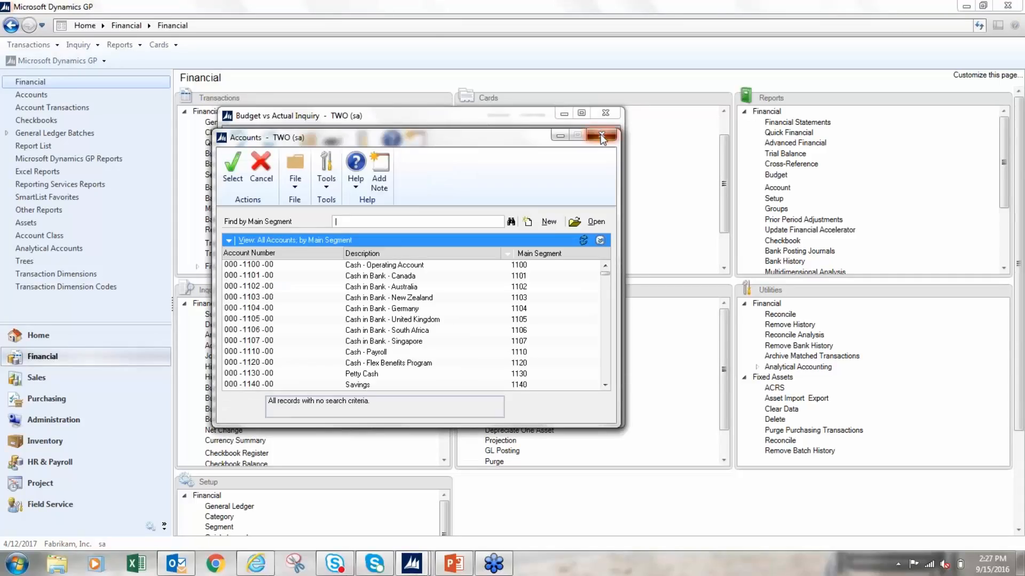
click(601, 136)
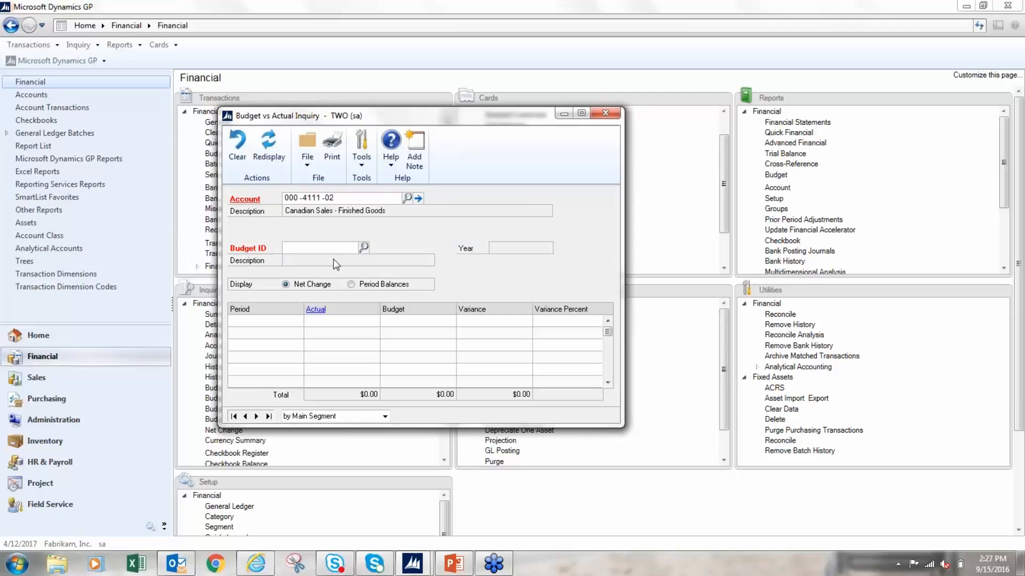
click(364, 247)
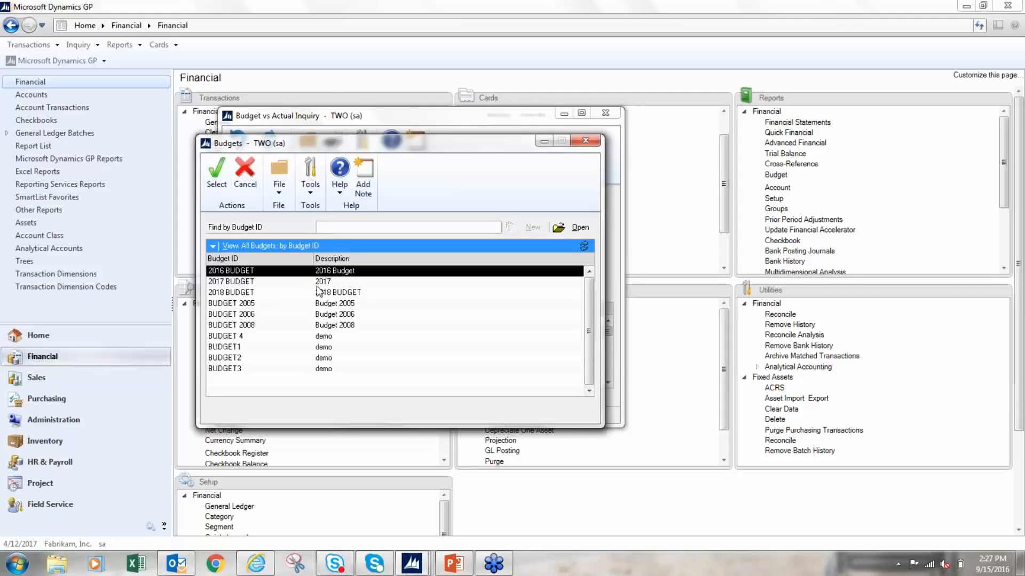
double_click(231, 292)
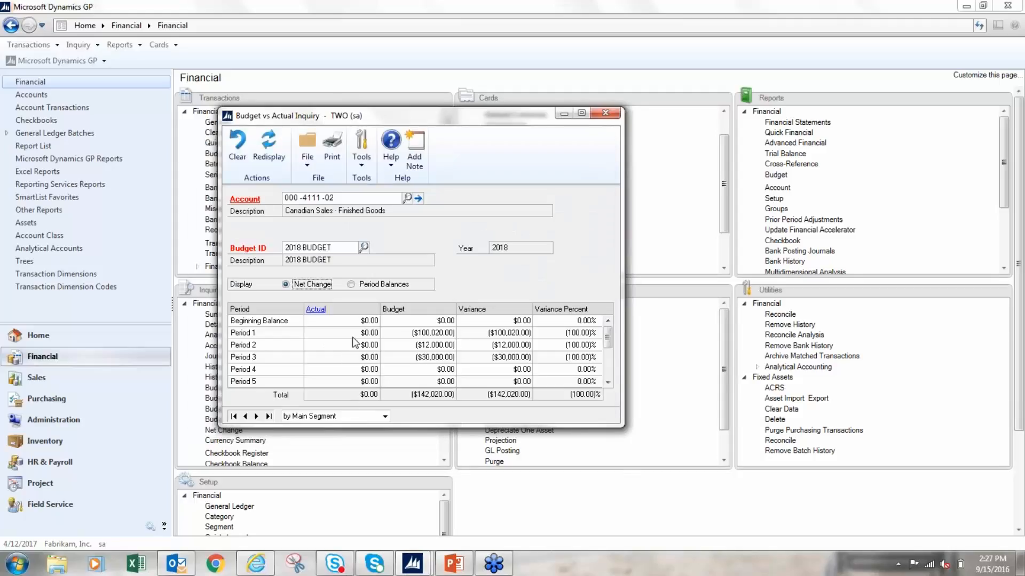
mouse_move(427, 368)
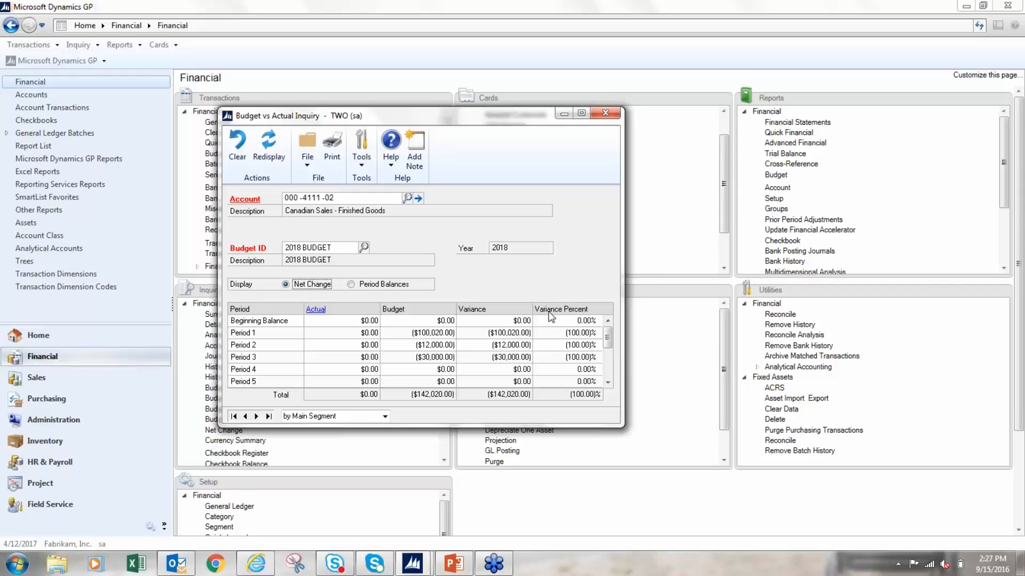
mouse_move(366, 242)
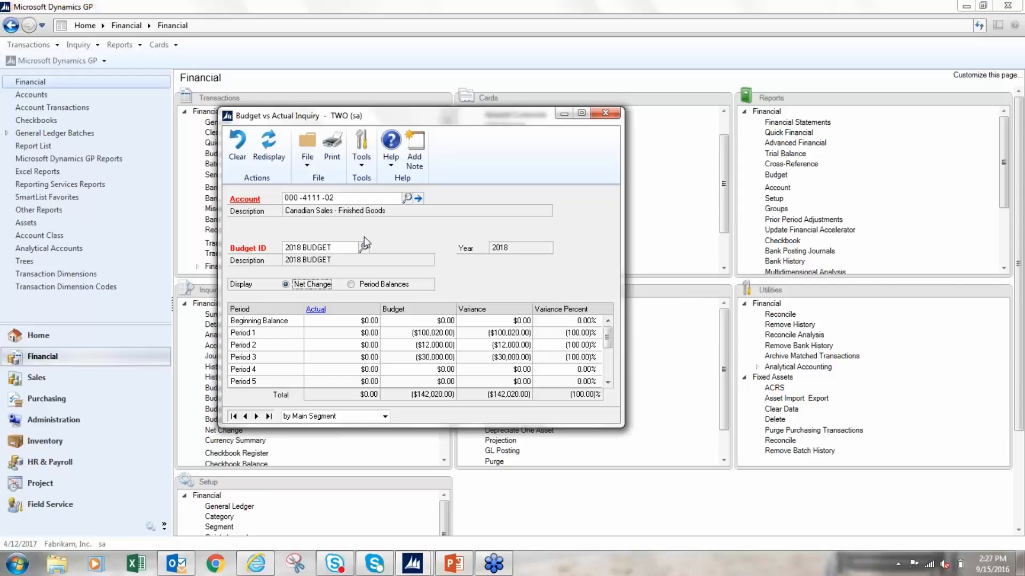
mouse_move(548, 241)
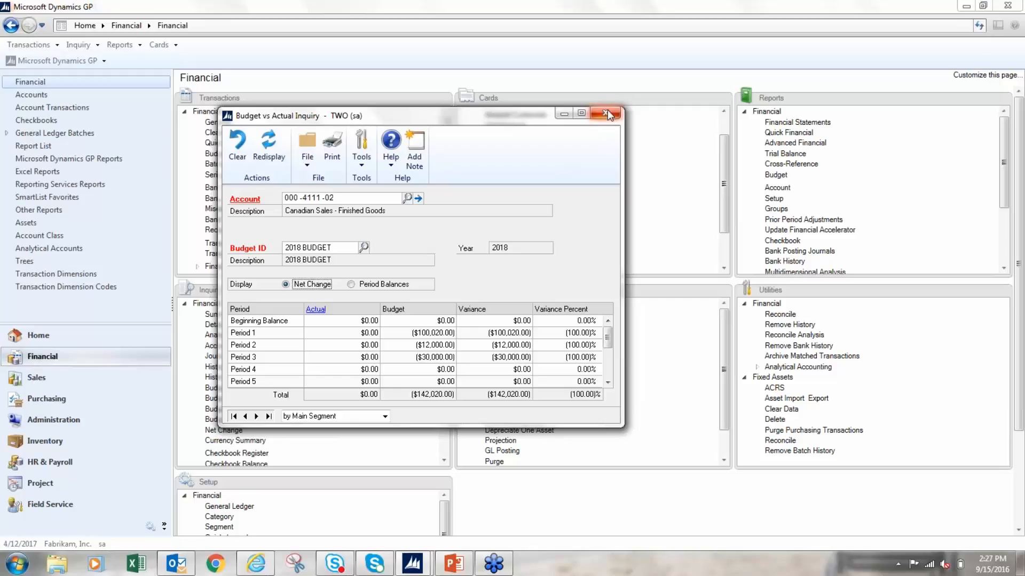
click(607, 113)
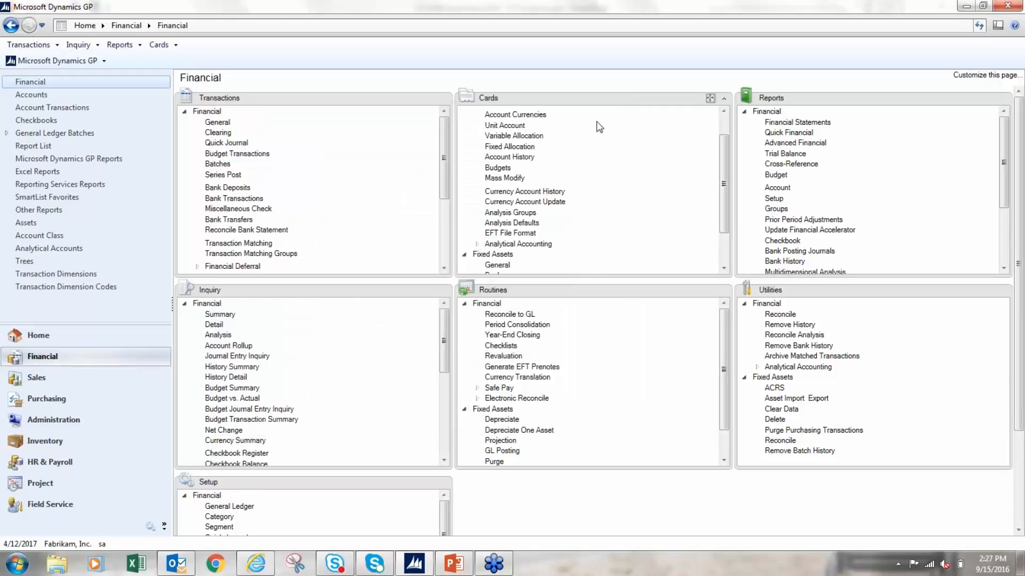